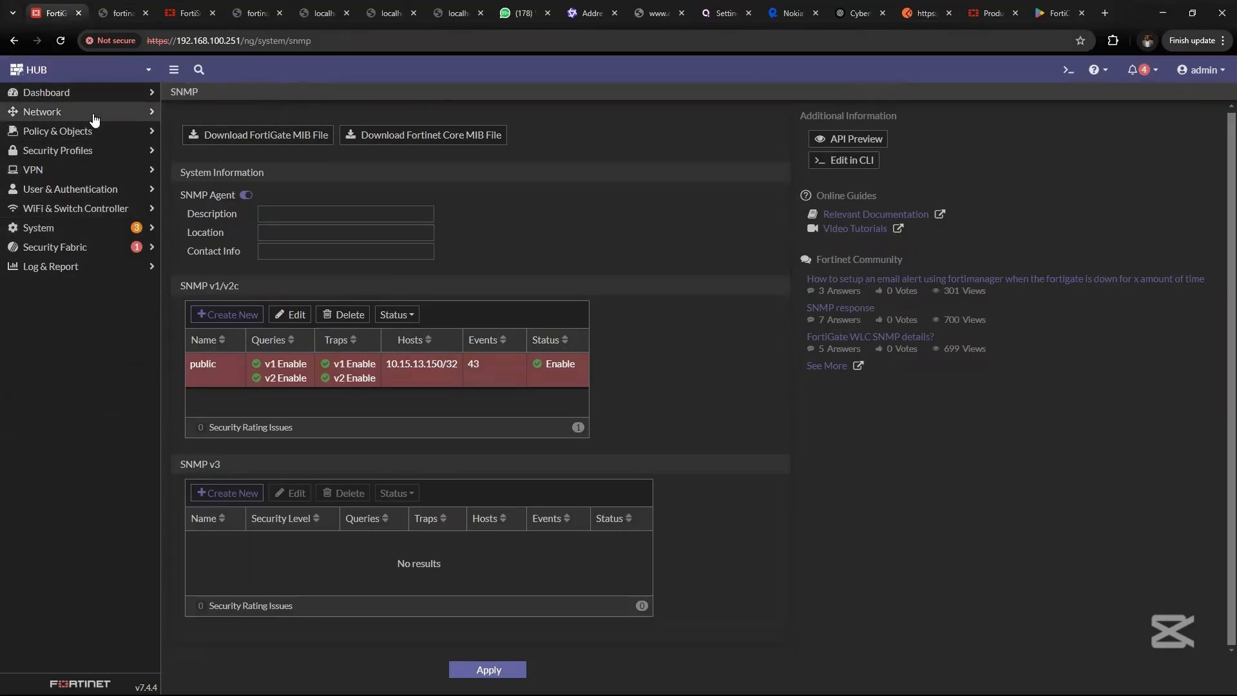
{"action": "mouse_move", "coordinate": [104, 247]}
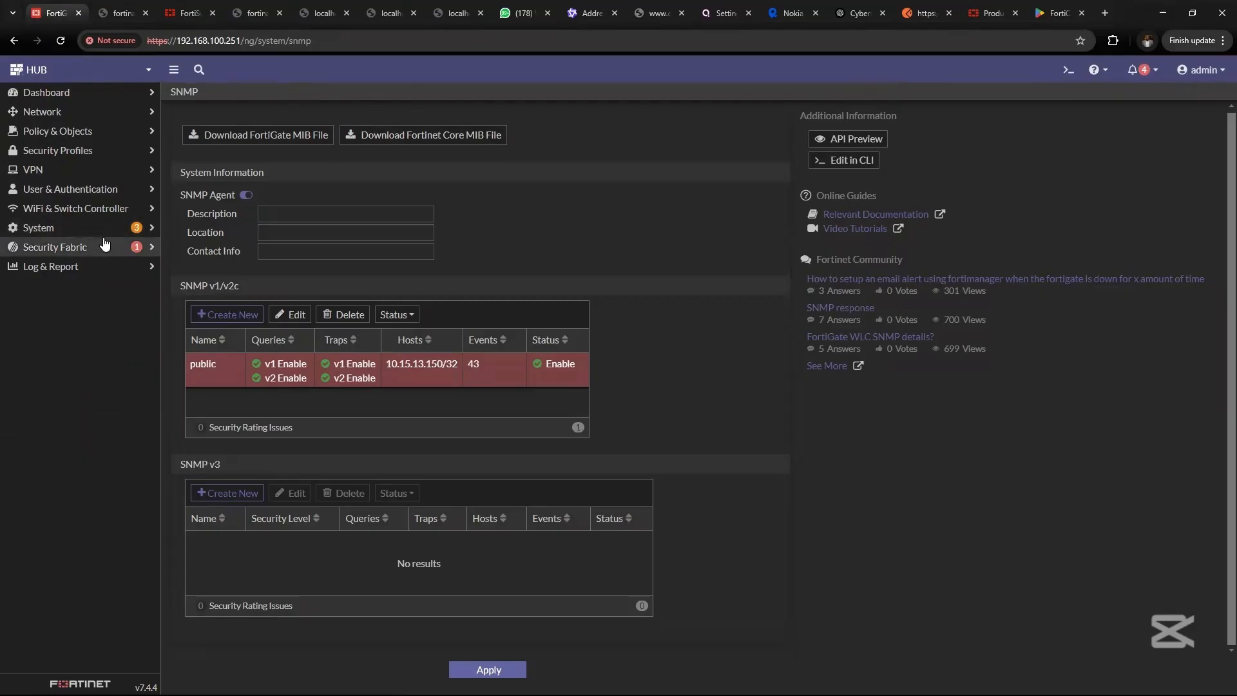
{"action": "mouse_move", "coordinate": [619, 263]}
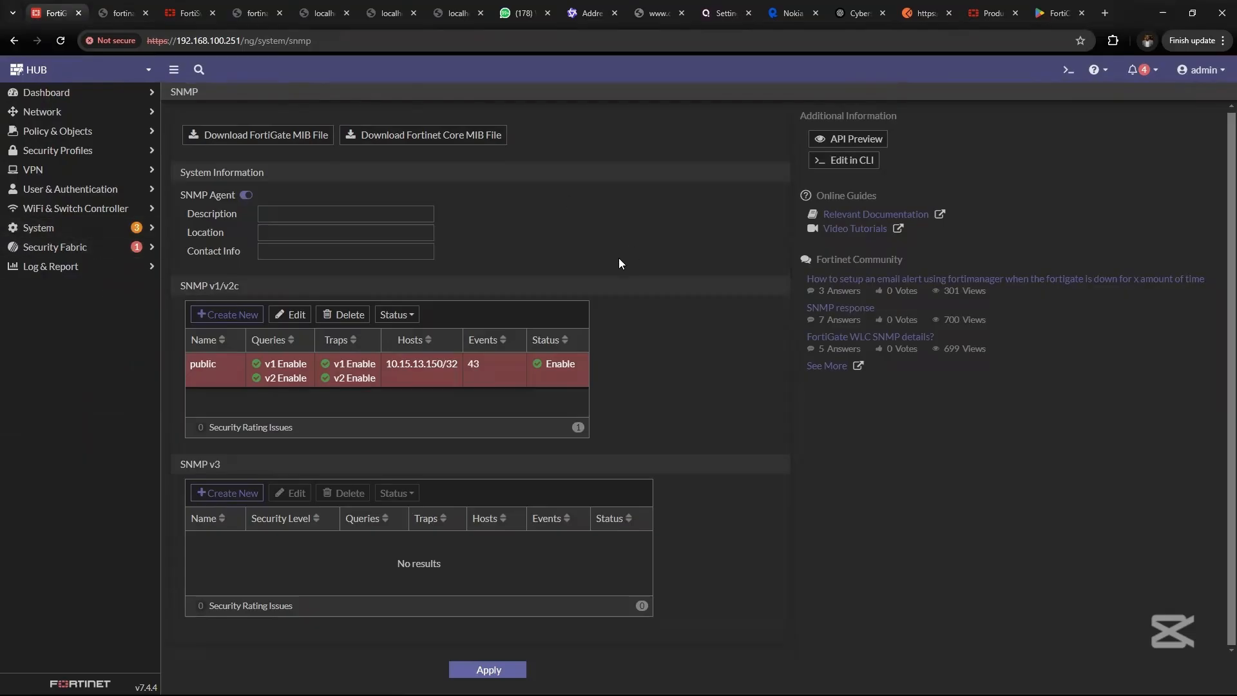
{"action": "mouse_move", "coordinate": [94, 209]}
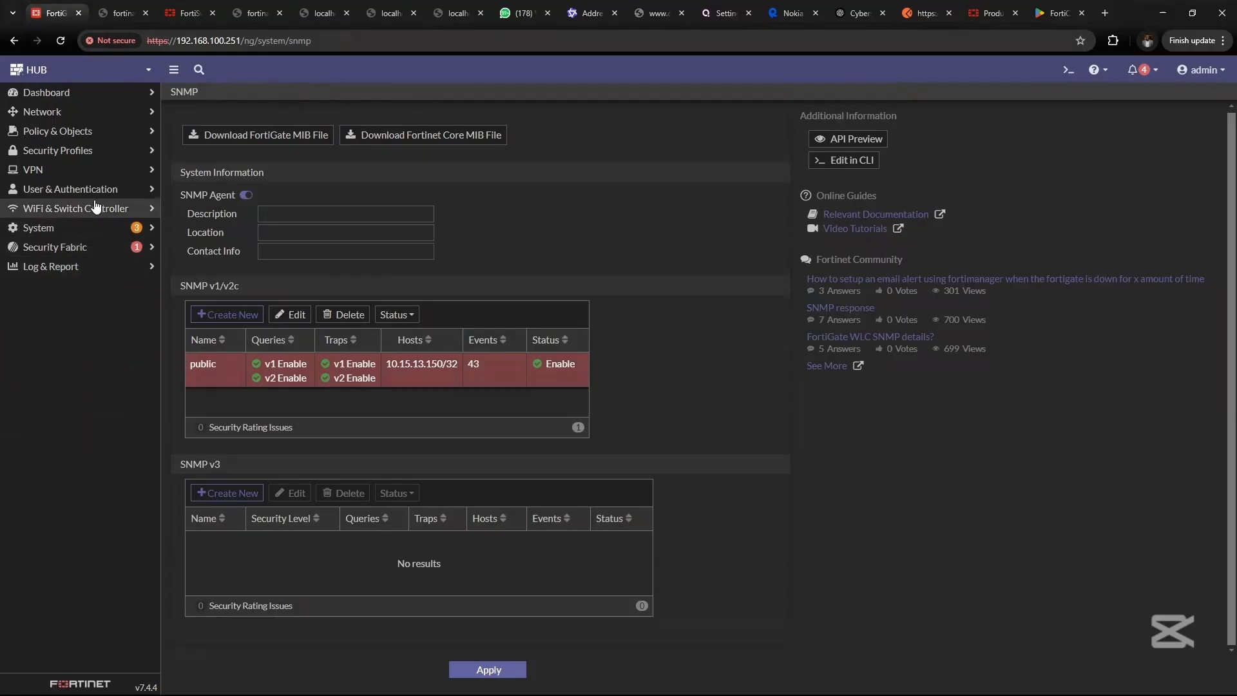
- Show the Managed FortiAPs overview with the online FortiAP on v7.0.4
{"action": "left_click", "coordinate": [76, 209]}
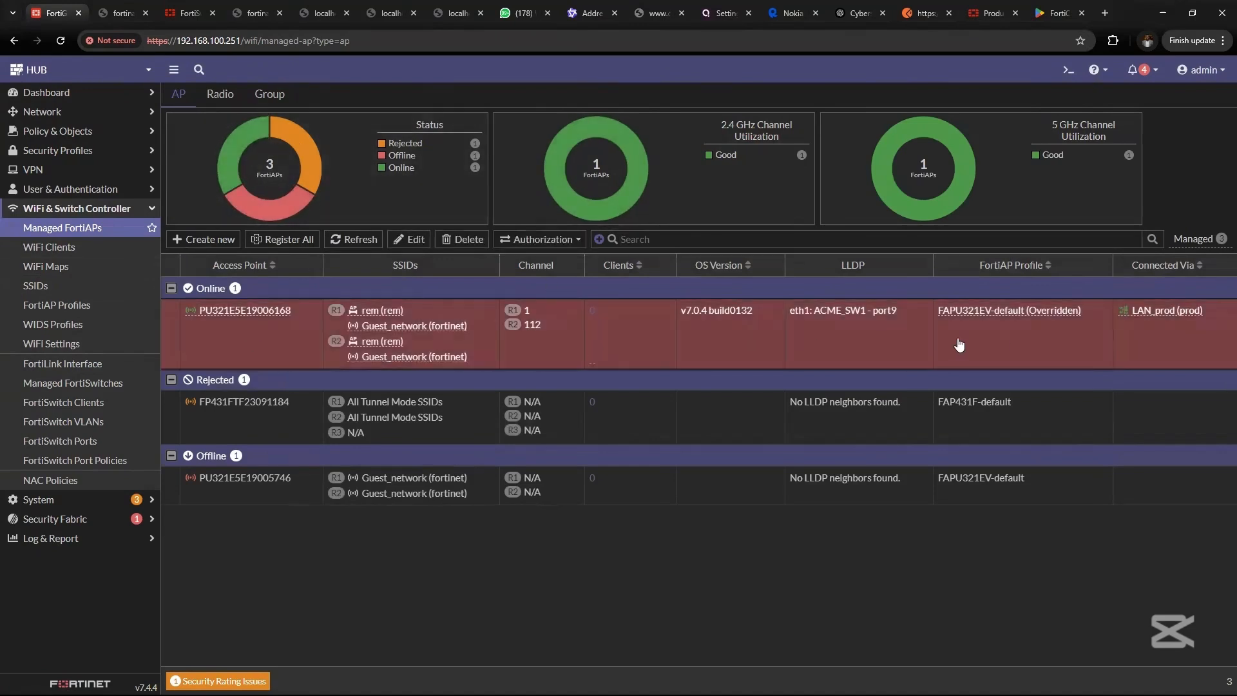
{"action": "mouse_move", "coordinate": [301, 340]}
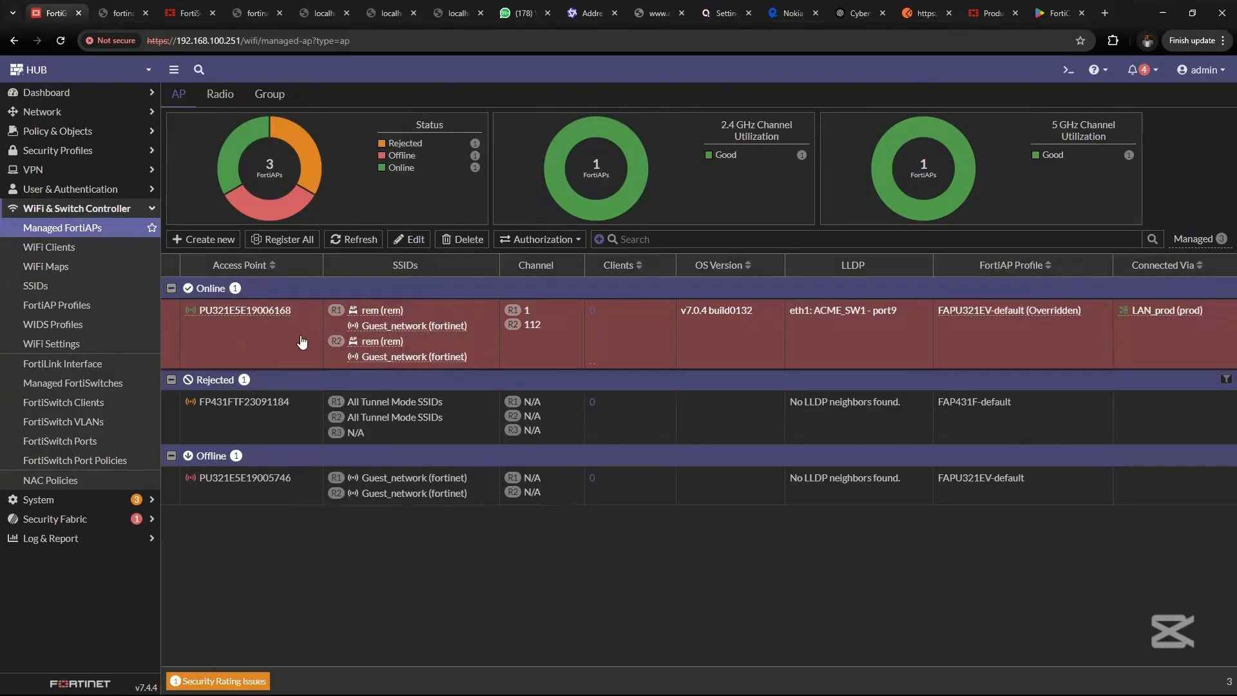
{"action": "mouse_move", "coordinate": [356, 317]}
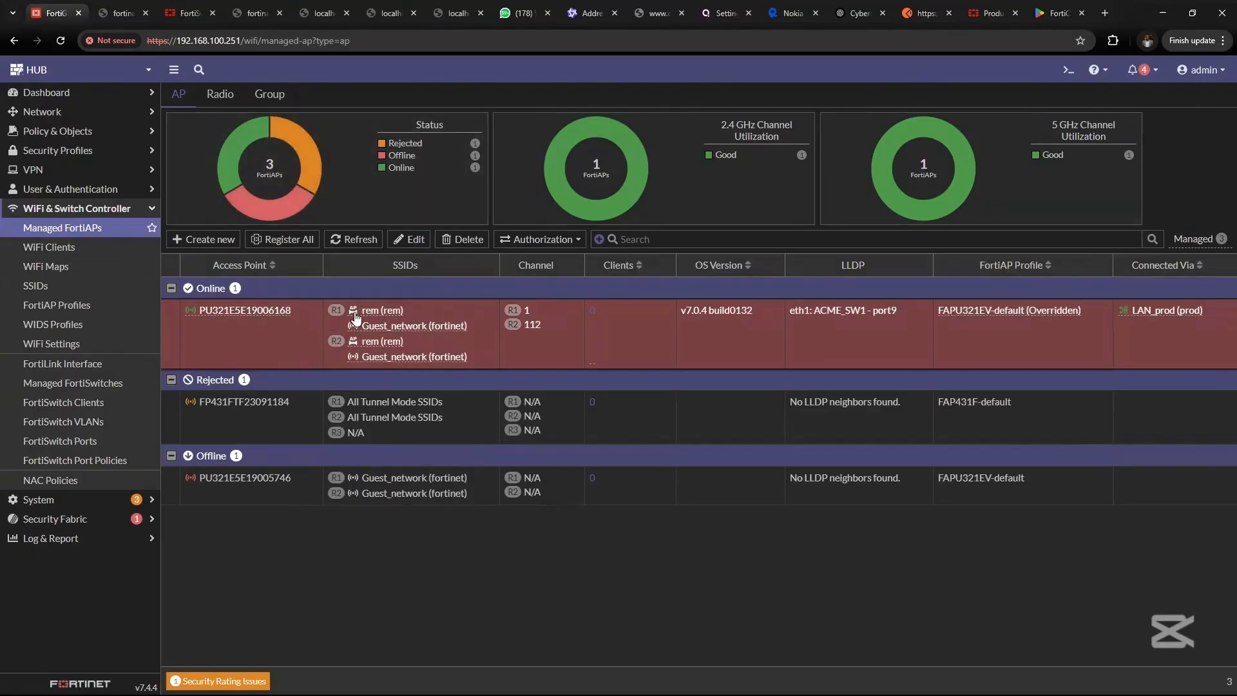
- Show the SSID list with fortinet (Tunnel) and rem (Local Bridge), highlighting Local Bridge
{"action": "left_click", "coordinate": [36, 286]}
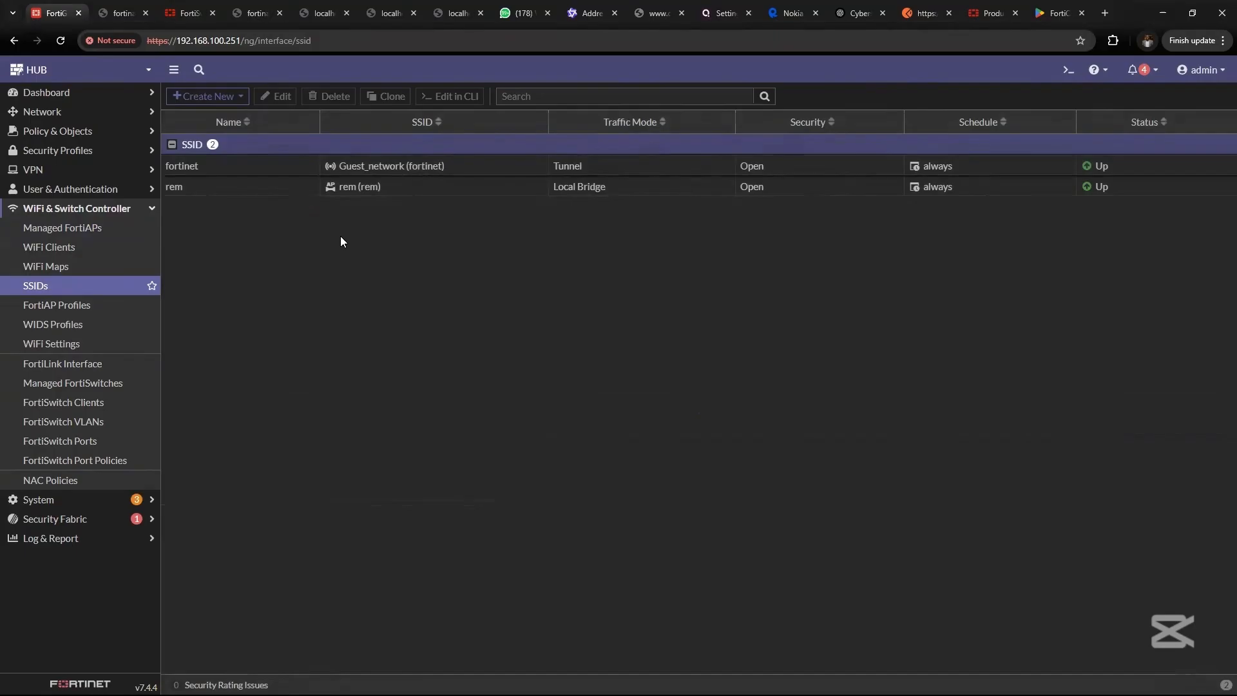
{"action": "left_click", "coordinate": [237, 166]}
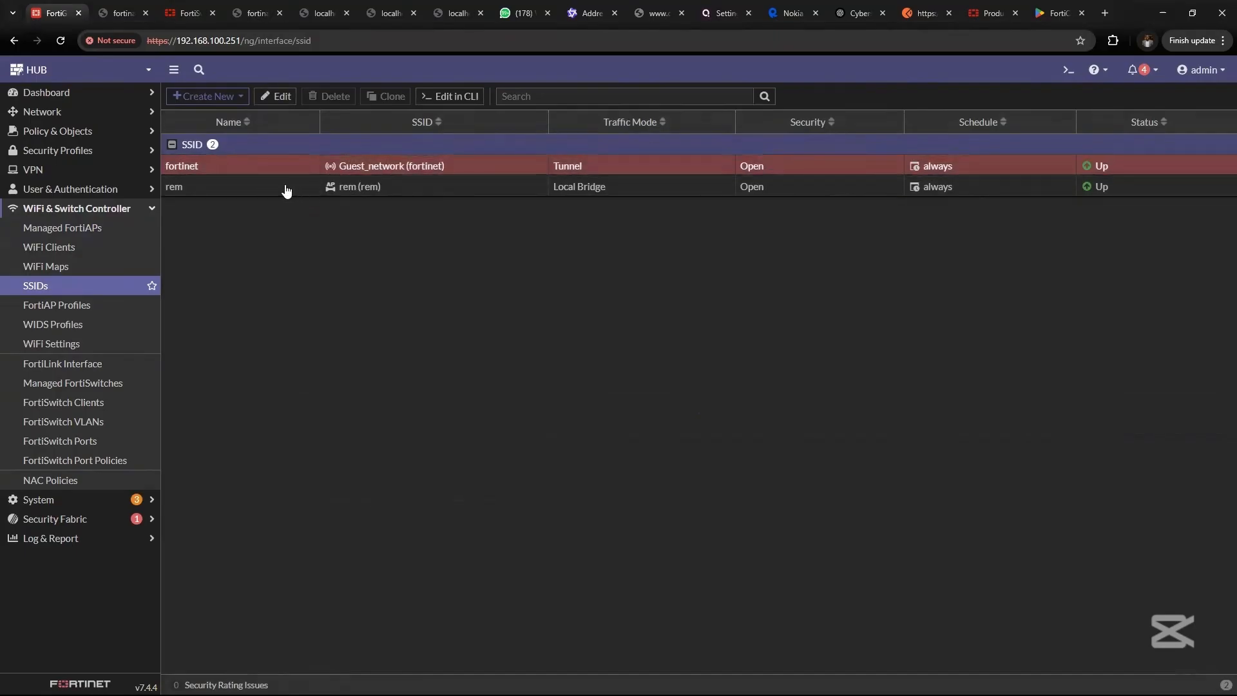
{"action": "mouse_move", "coordinate": [255, 202]}
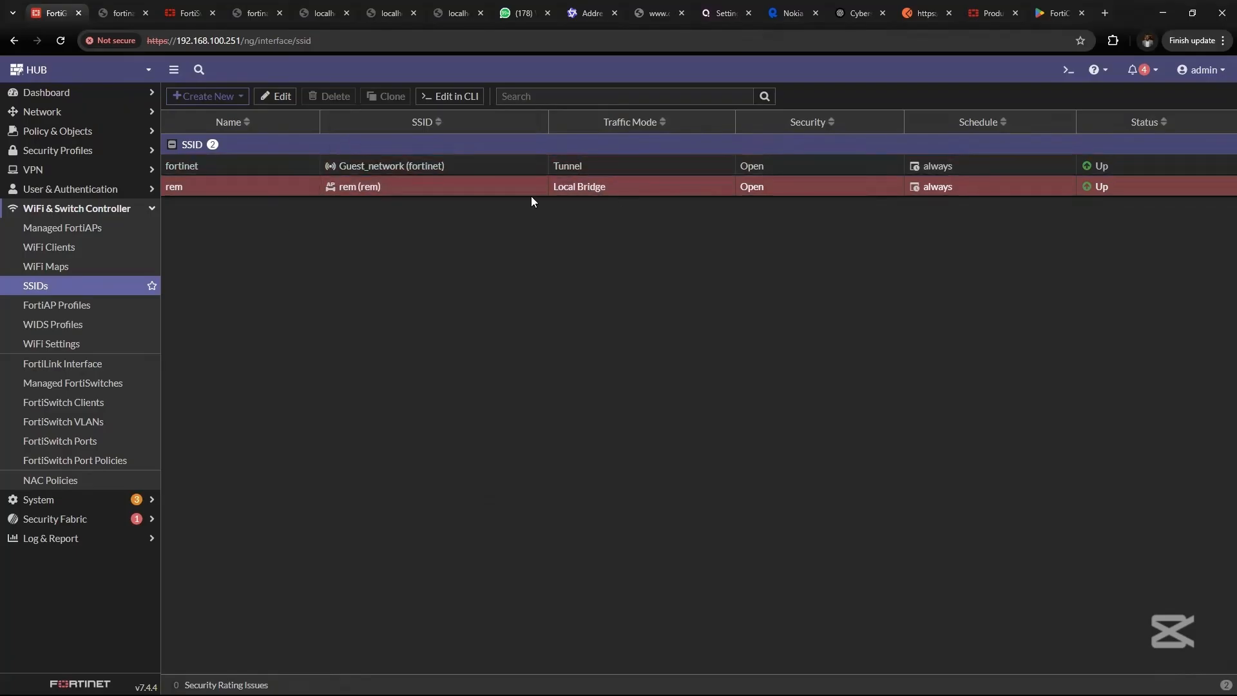
{"action": "mouse_move", "coordinate": [518, 195]}
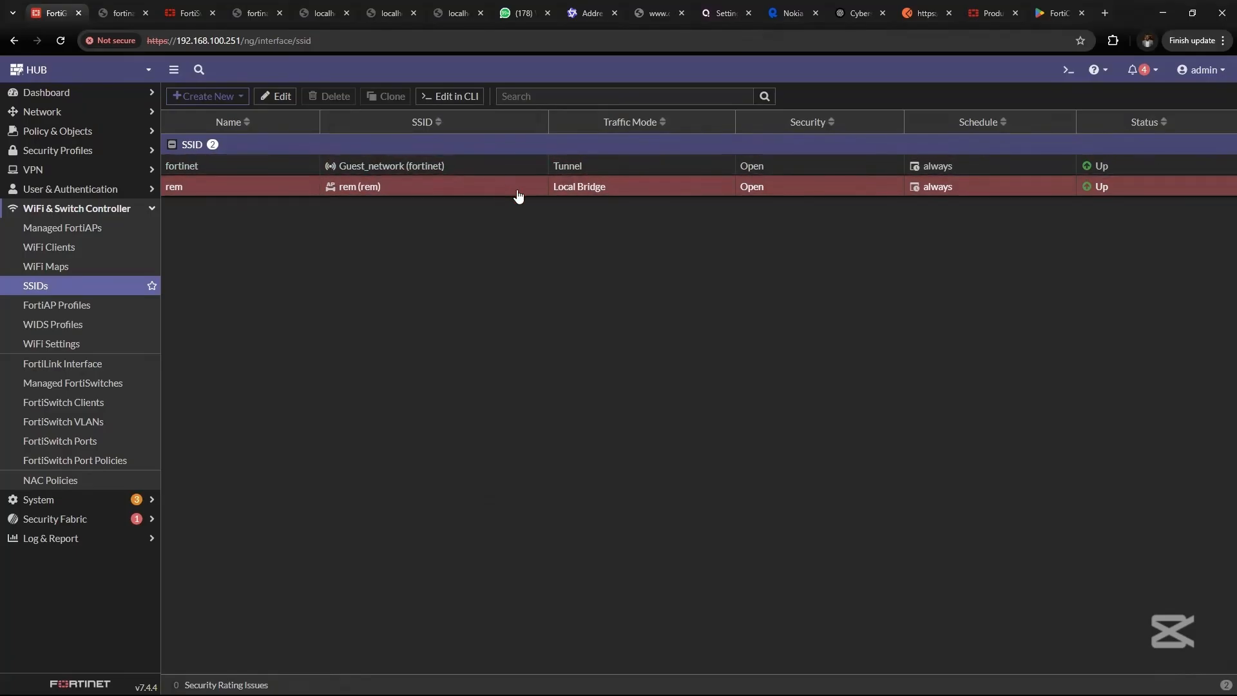
{"action": "mouse_move", "coordinate": [445, 232]}
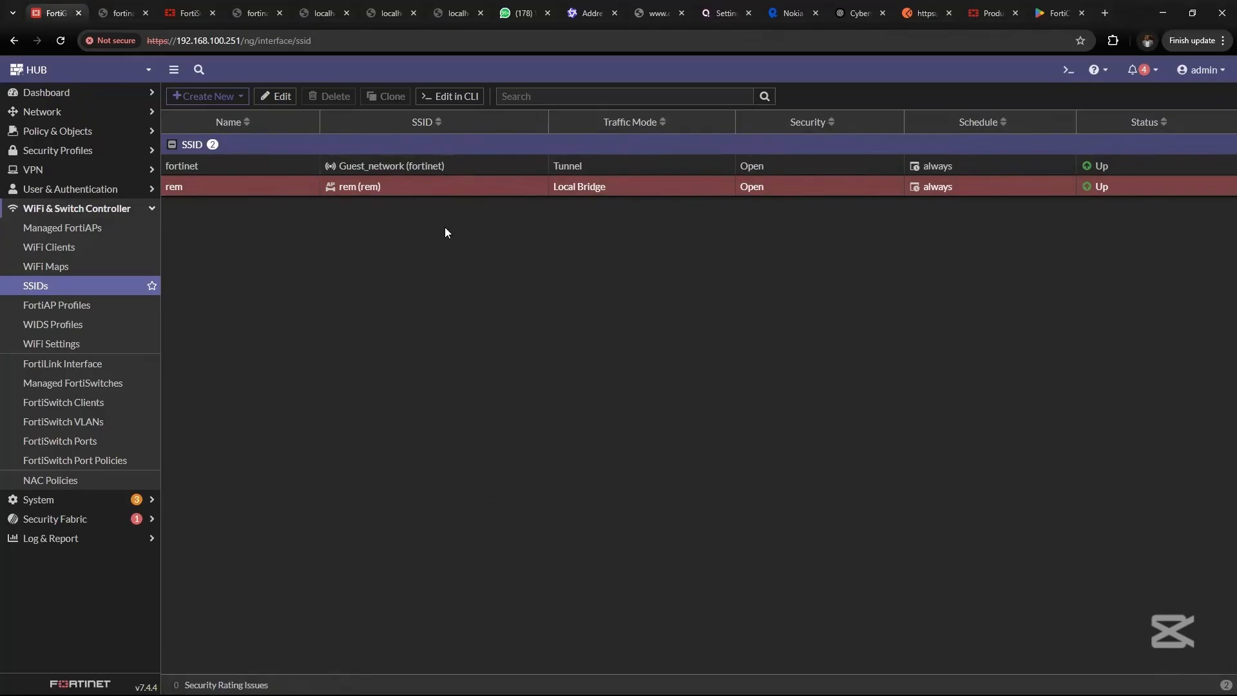
{"action": "mouse_move", "coordinate": [362, 208]}
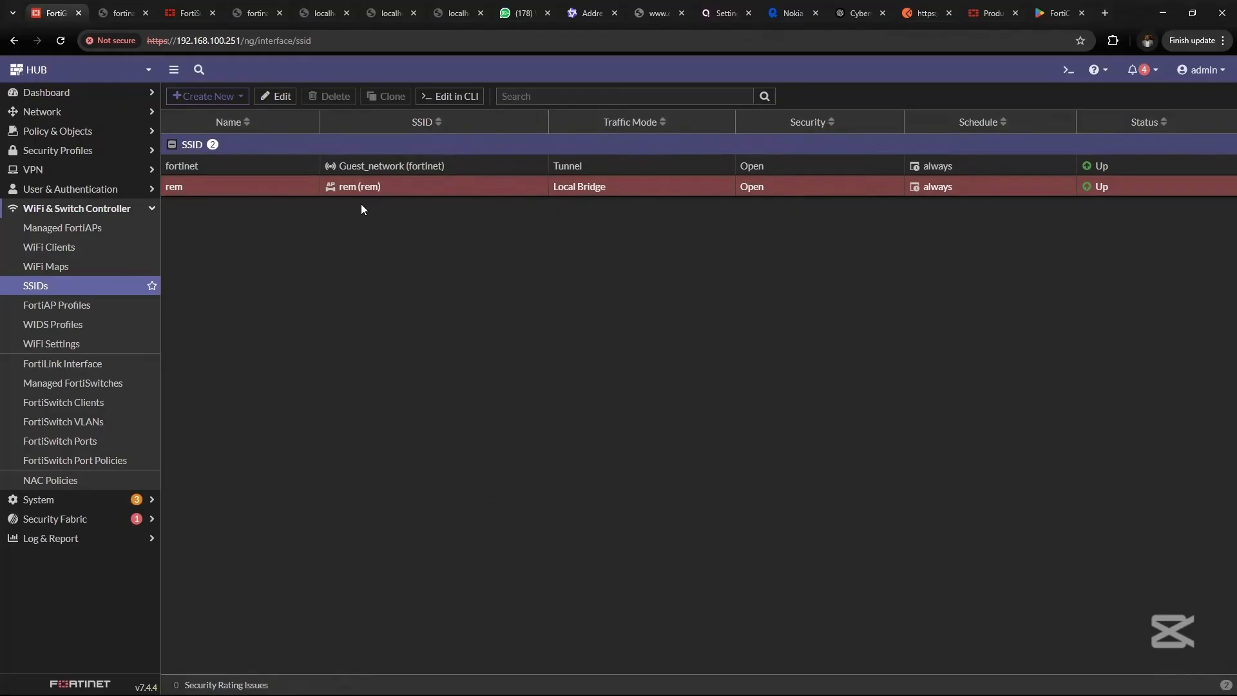
{"action": "mouse_move", "coordinate": [546, 171]}
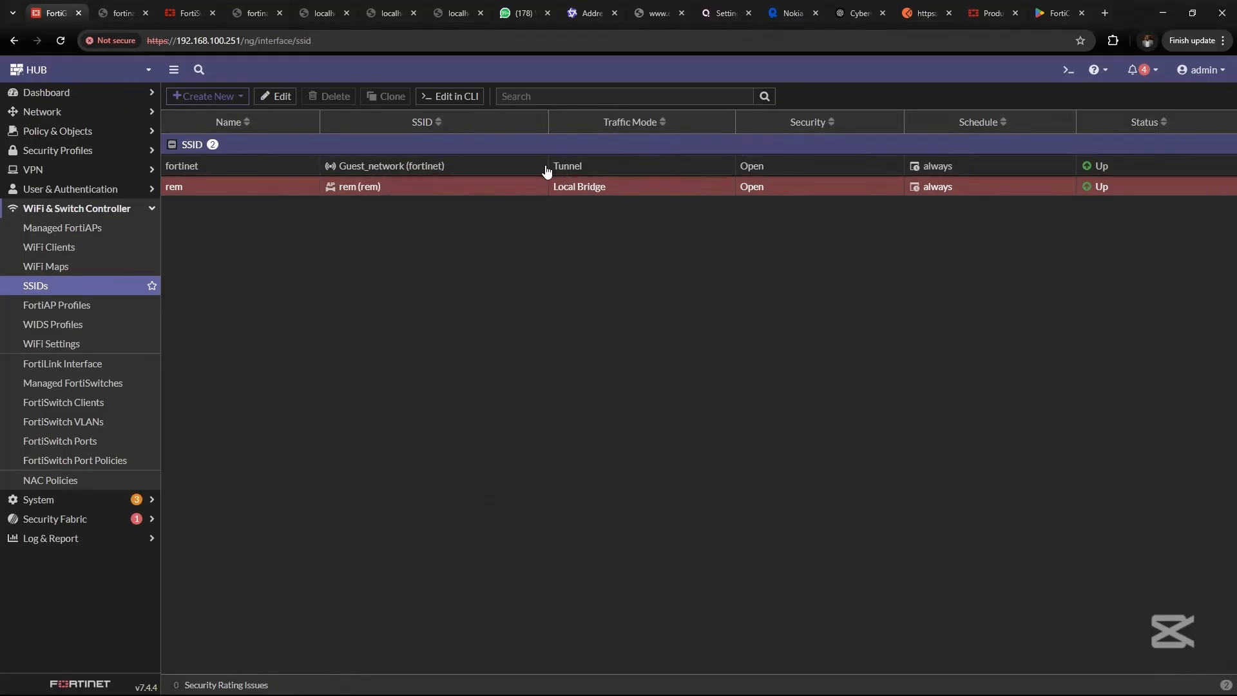
{"action": "double_click", "coordinate": [579, 185]}
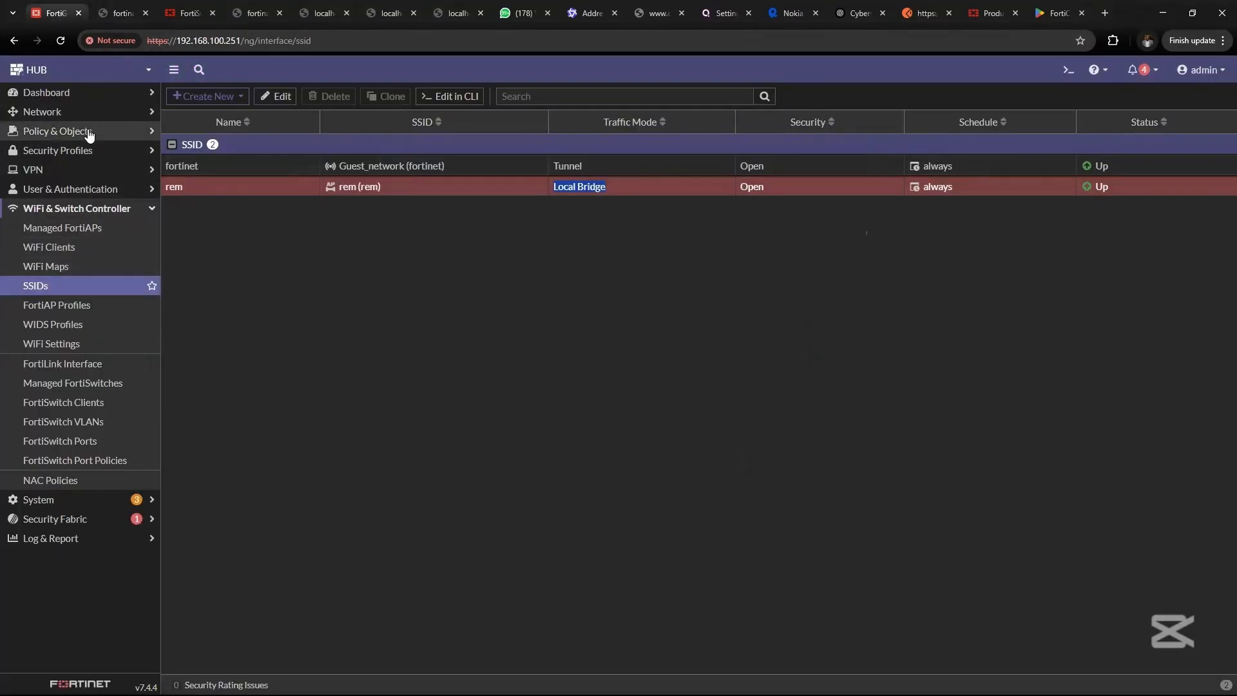
- Return to SNMP settings and select the public v1/v2c community for host 10.15.13.150
{"action": "left_click", "coordinate": [76, 207]}
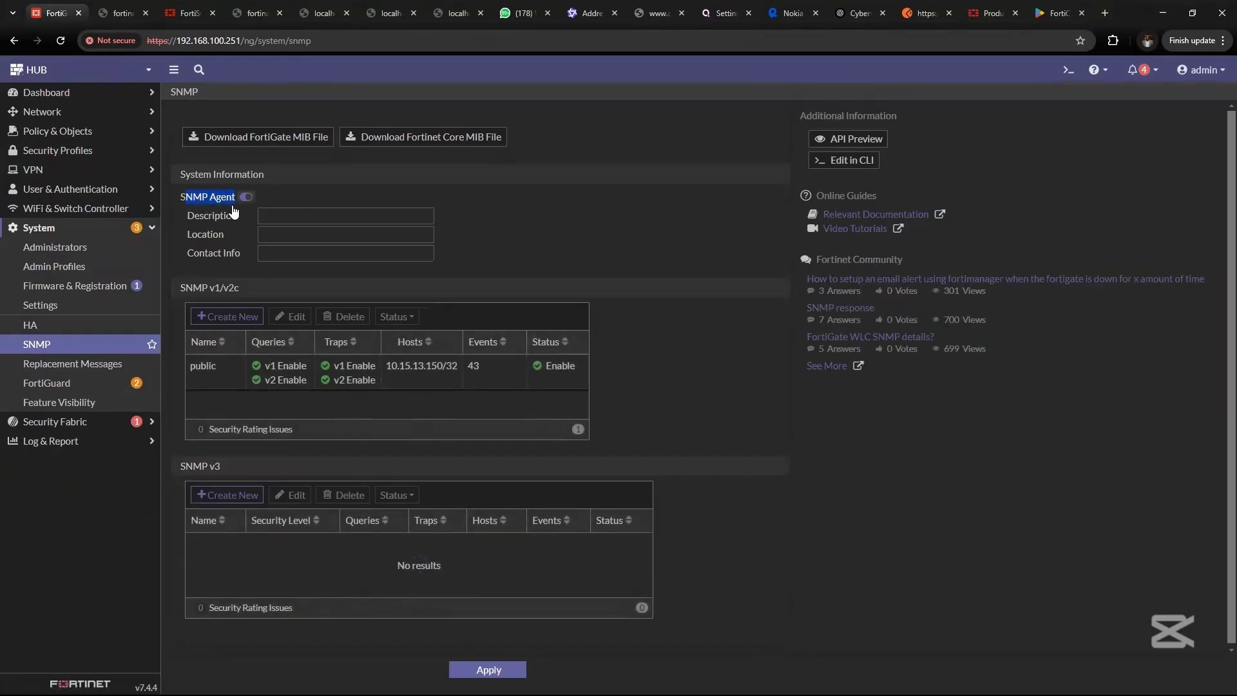
{"action": "left_click", "coordinate": [203, 364]}
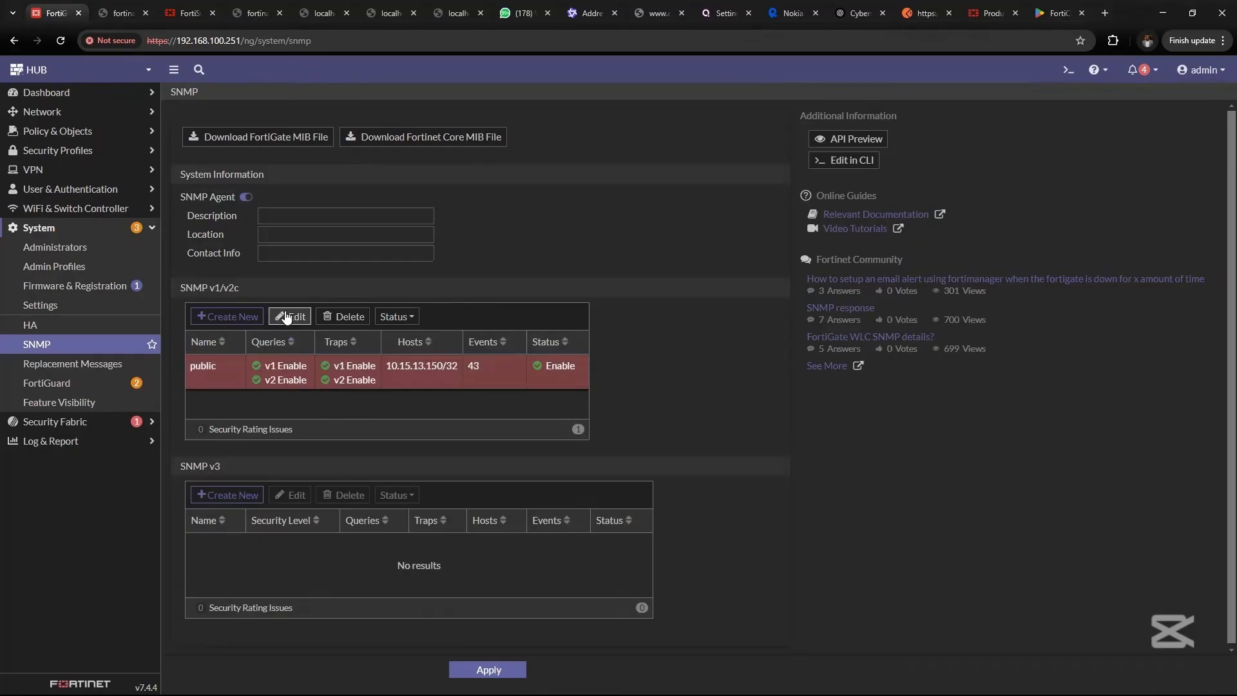
{"action": "left_click", "coordinate": [290, 317]}
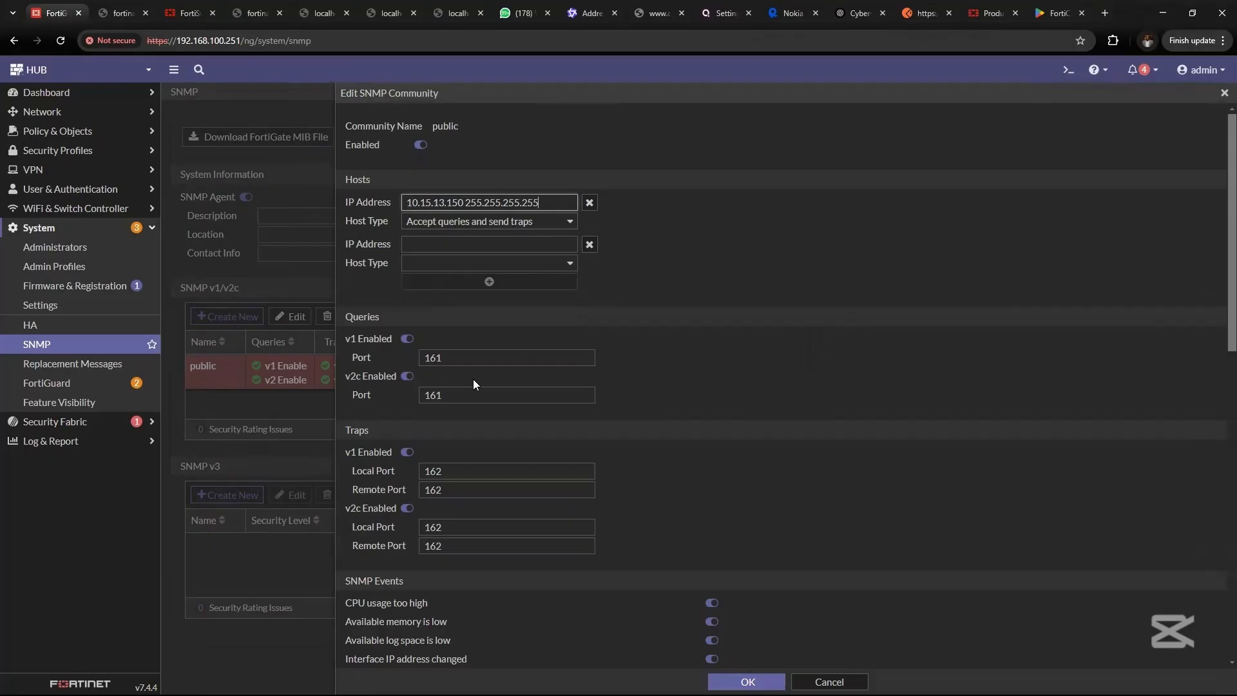
{"action": "scroll", "scroll_direction": "down", "scroll_amount": 3}
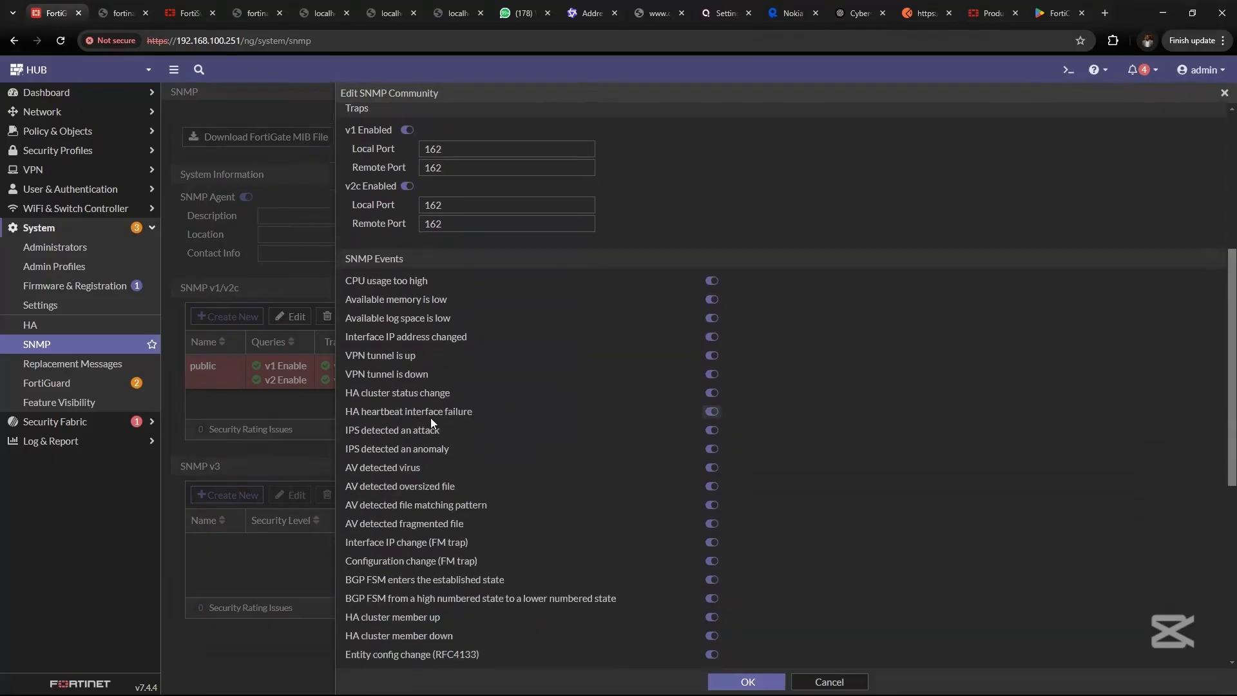
{"action": "scroll", "scroll_direction": "down", "scroll_amount": 3}
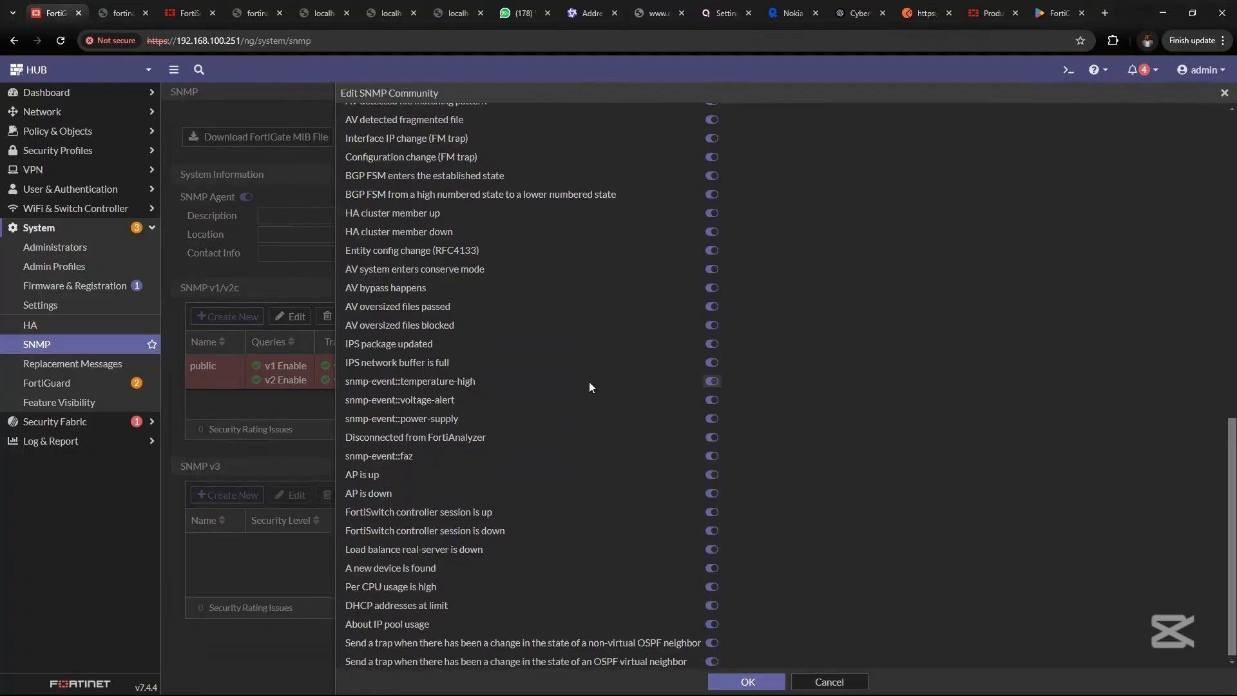
{"action": "scroll", "scroll_direction": "up", "scroll_amount": 3}
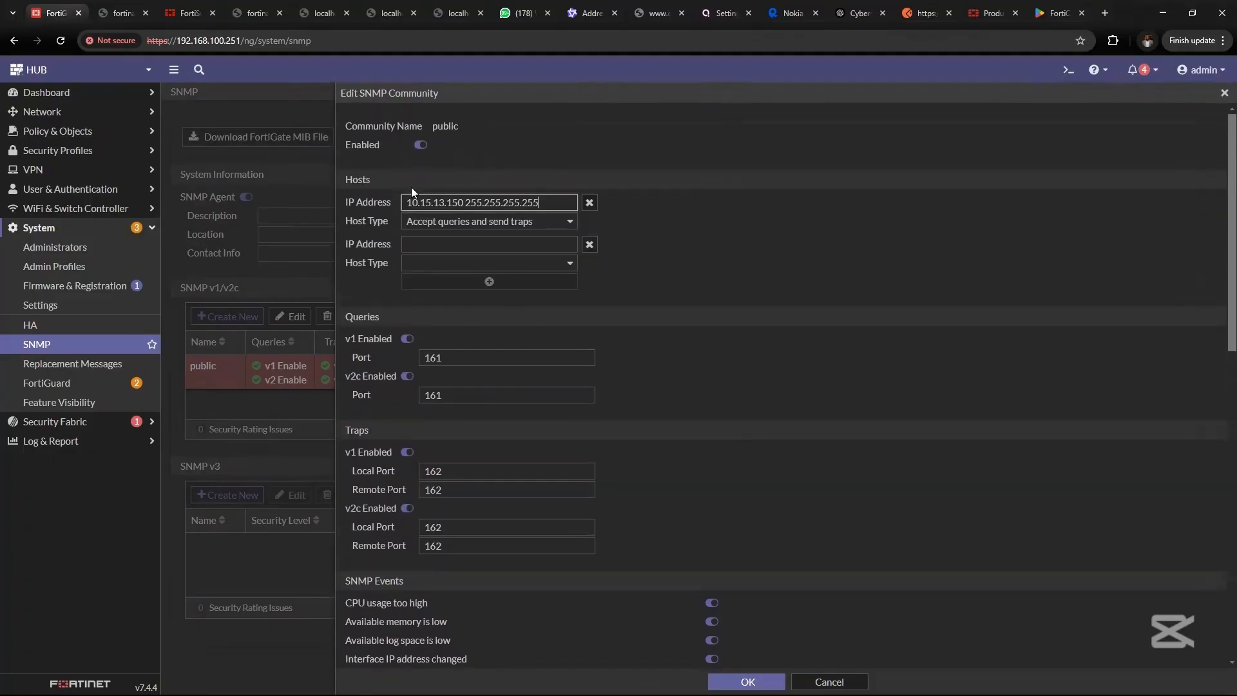
{"action": "left_click", "coordinate": [745, 680]}
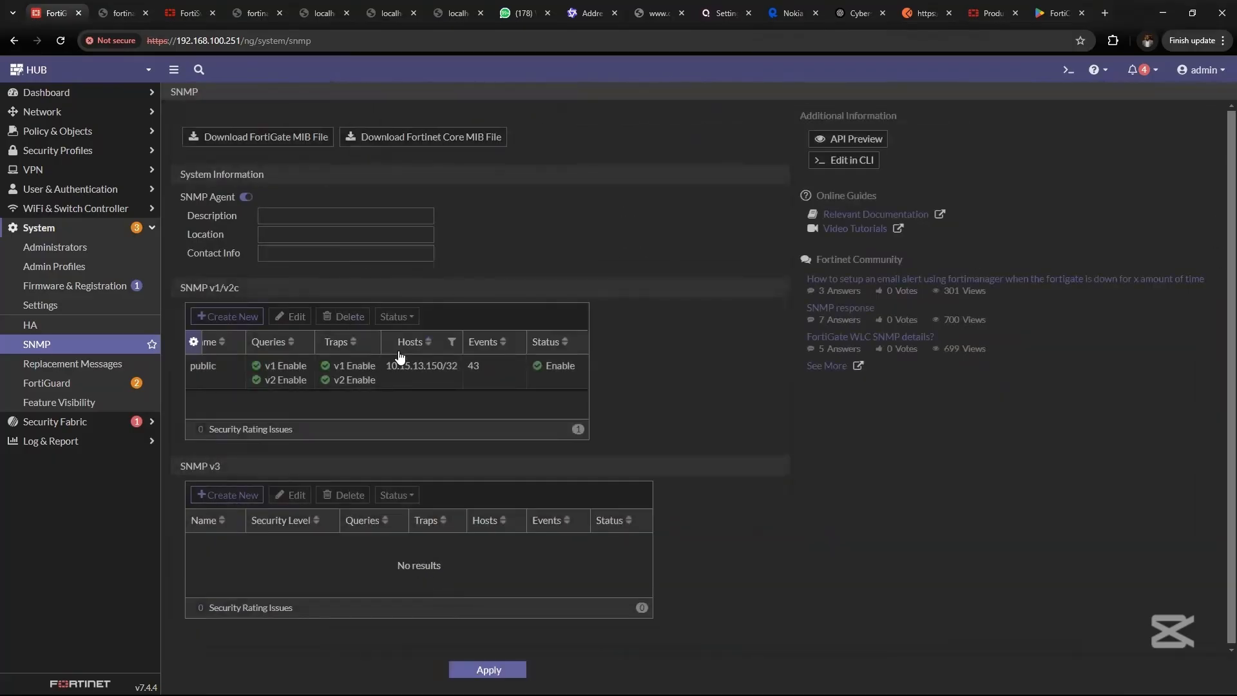
- Apply the SNMP settings and show the Administrators list with admin, bowale and API_Admin
{"action": "left_click", "coordinate": [487, 668]}
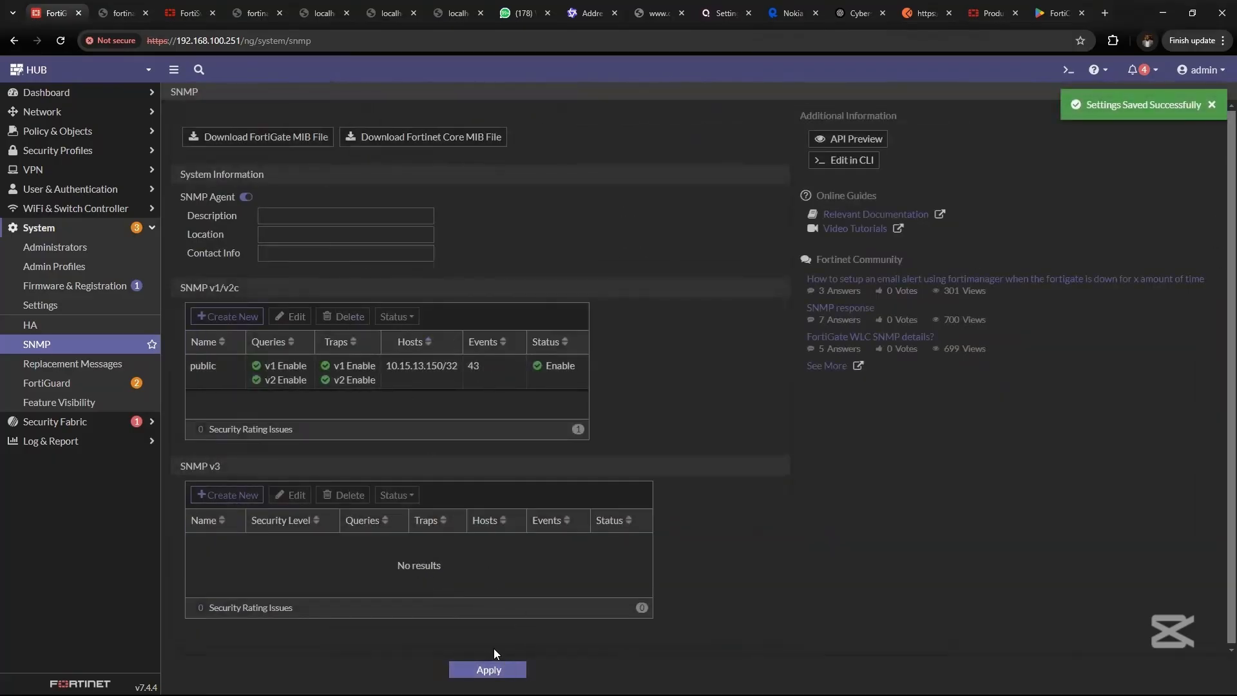
{"action": "mouse_move", "coordinate": [39, 229]}
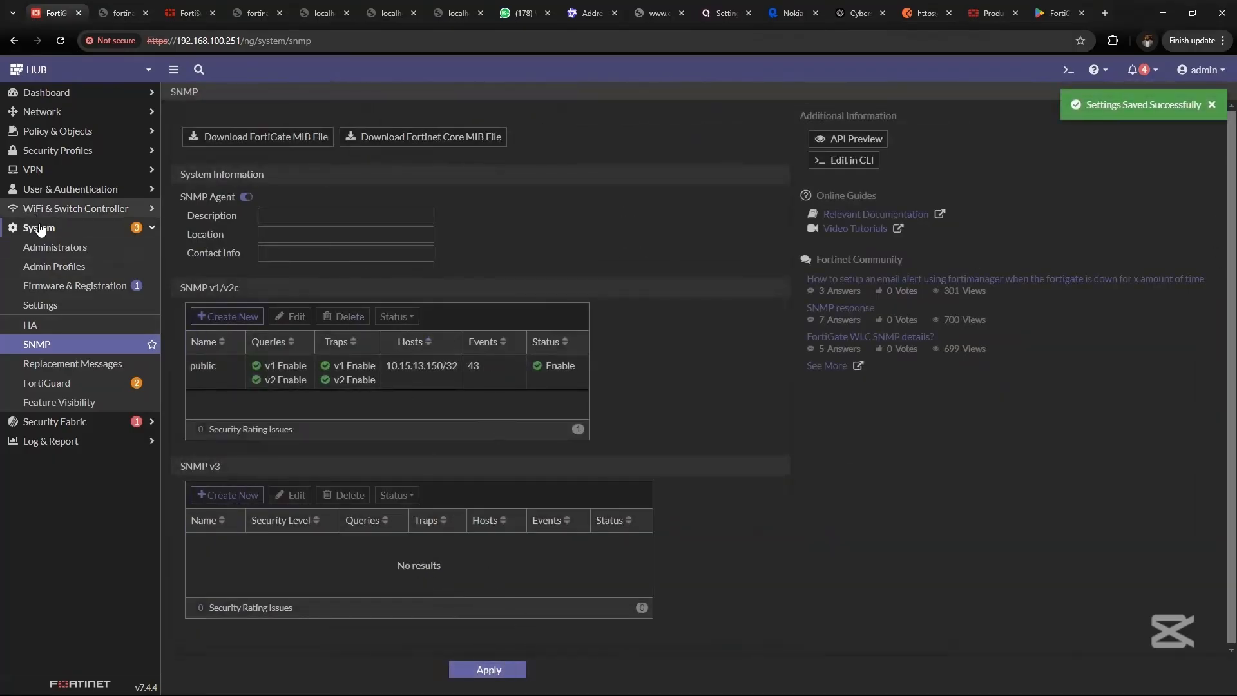
{"action": "left_click", "coordinate": [38, 228]}
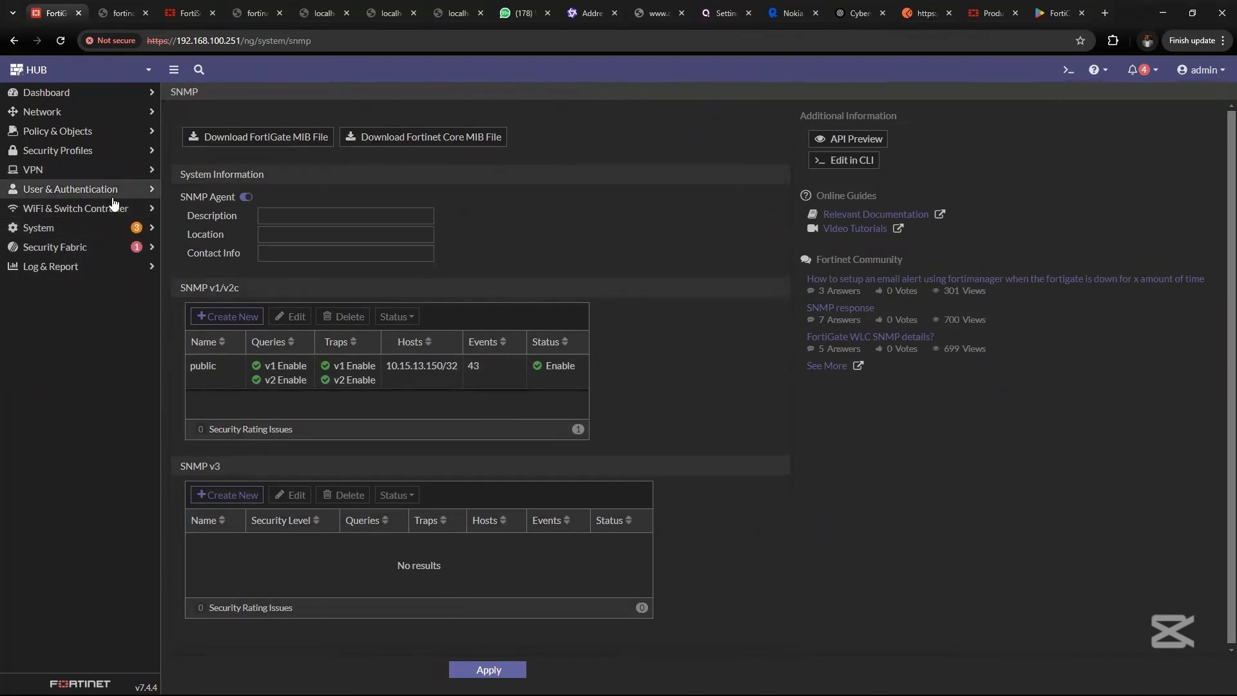
{"action": "left_click", "coordinate": [38, 228]}
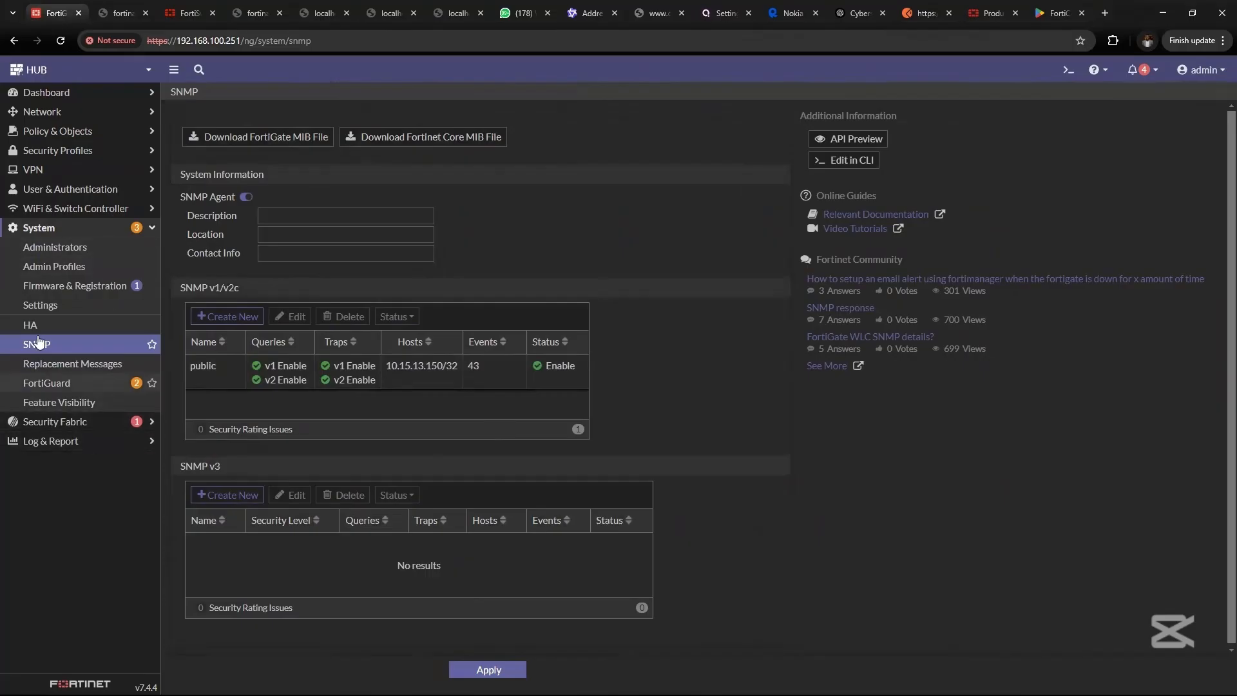
{"action": "mouse_move", "coordinate": [54, 266]}
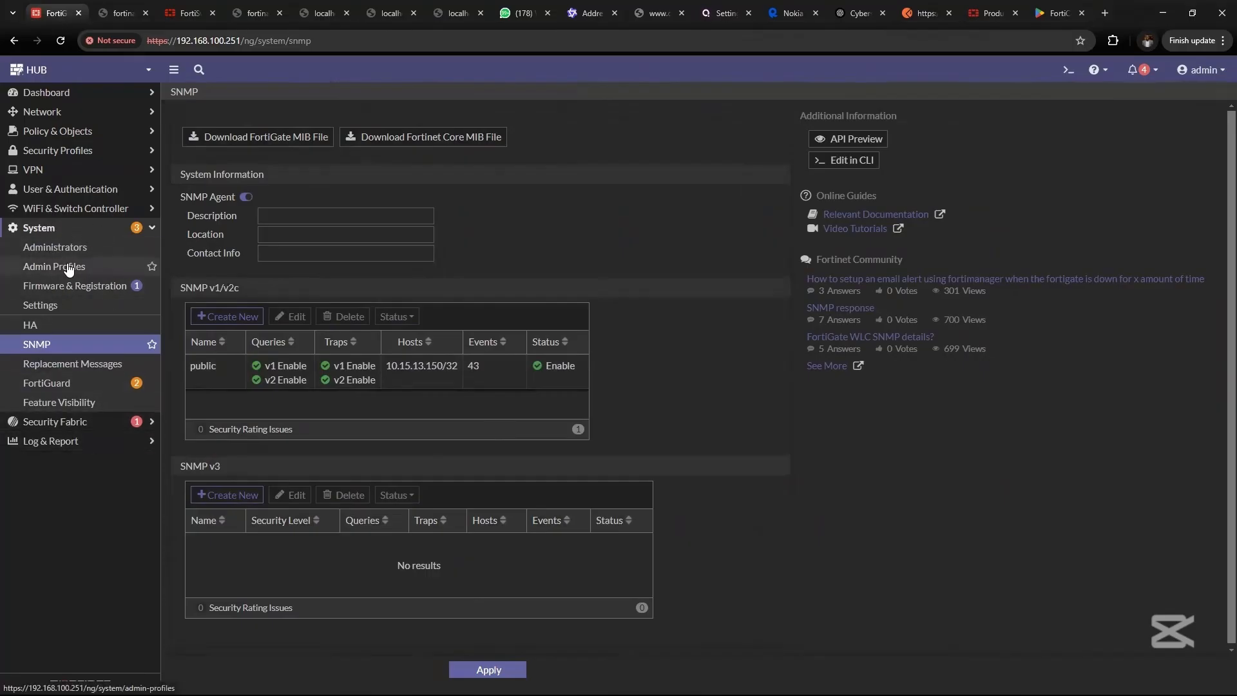
{"action": "left_click", "coordinate": [54, 248]}
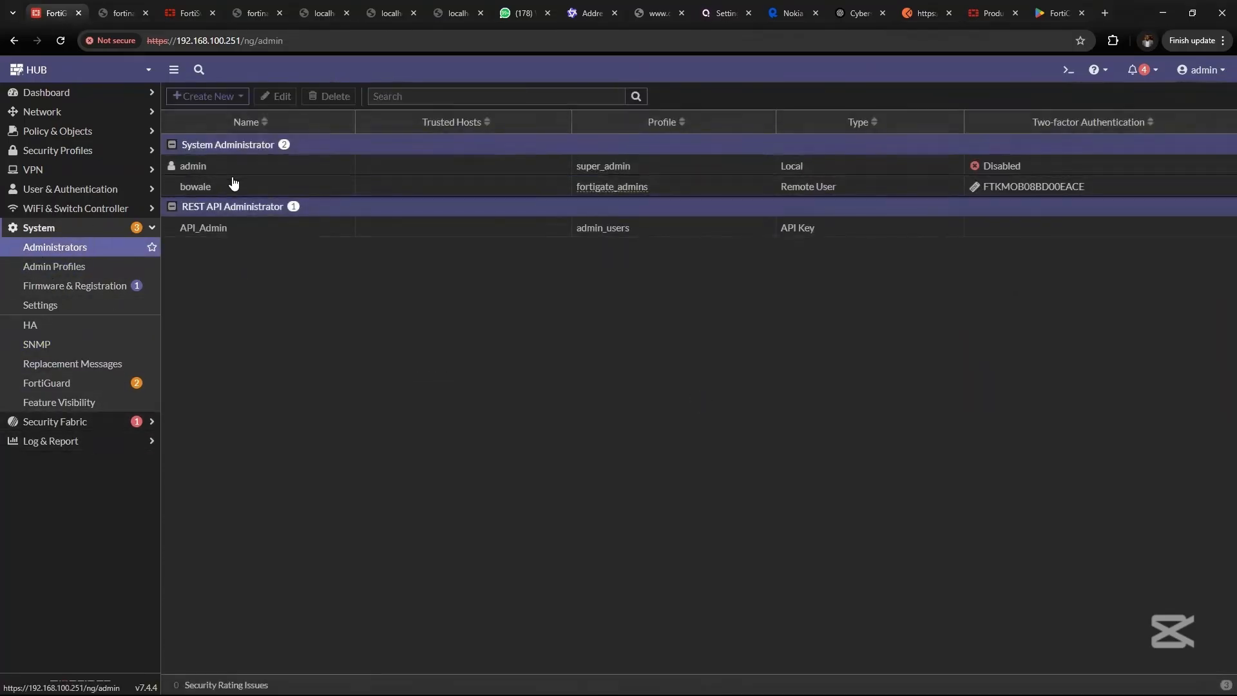
{"action": "left_click", "coordinate": [204, 227]}
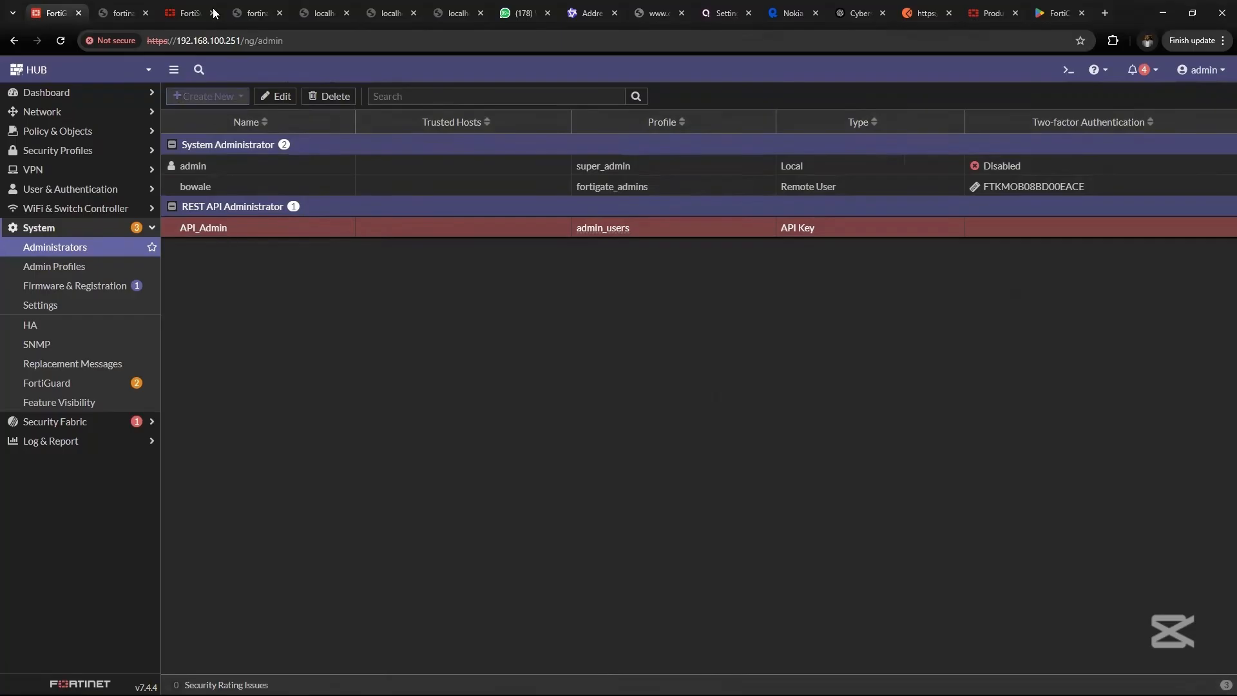
{"action": "left_click", "coordinate": [205, 96]}
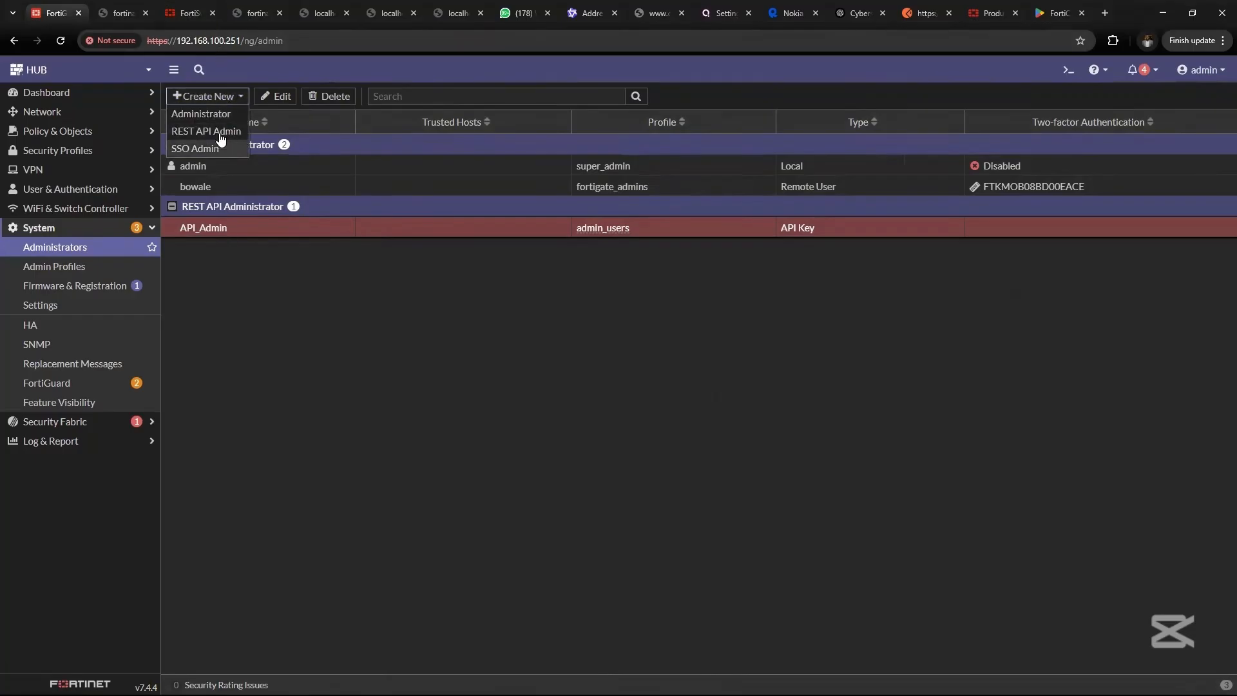
{"action": "left_click", "coordinate": [206, 132]}
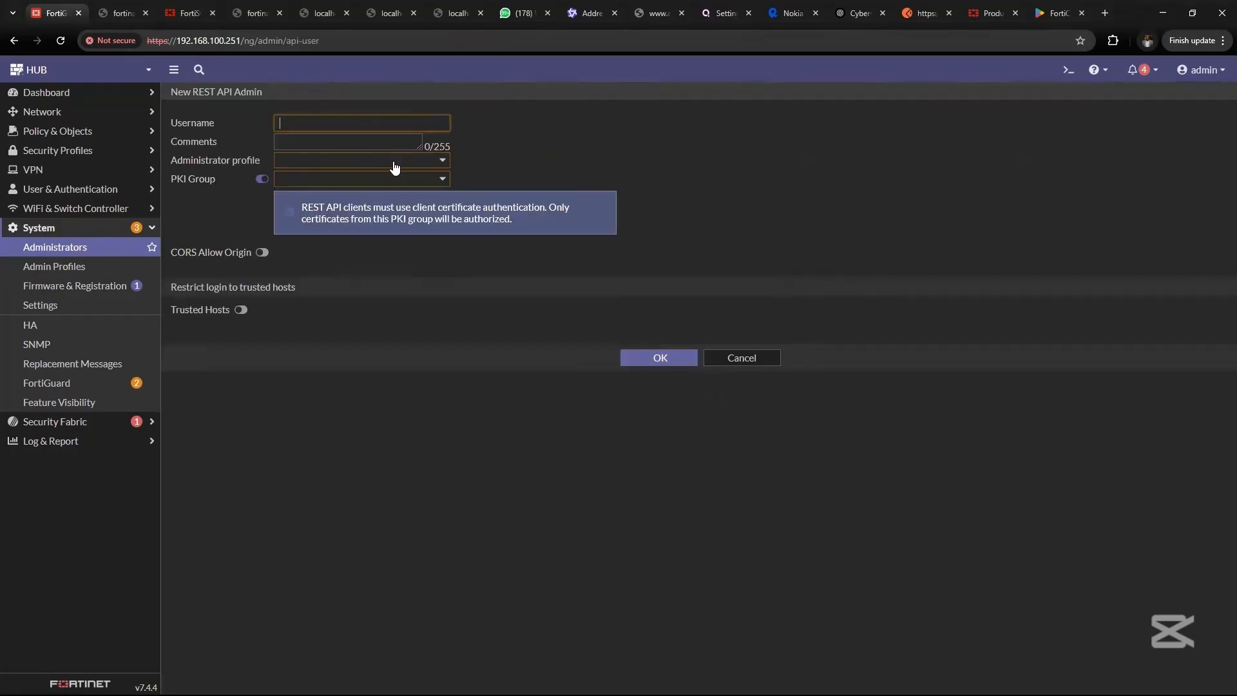
{"action": "left_click", "coordinate": [359, 160]}
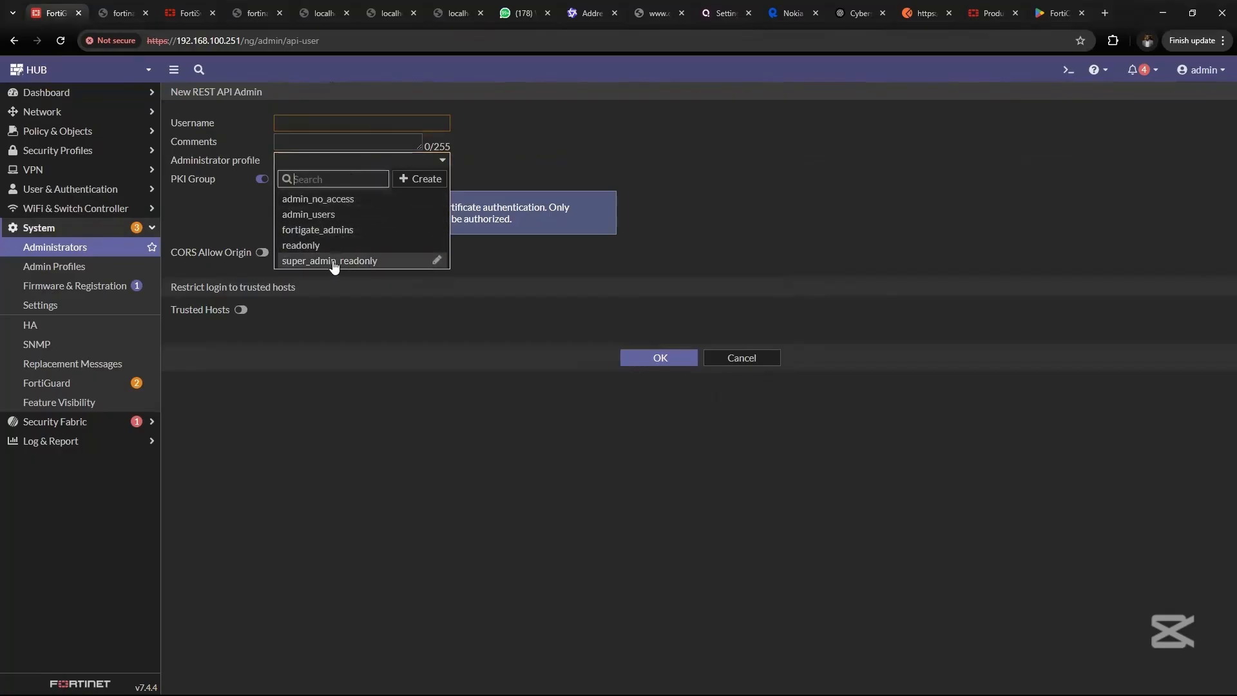
{"action": "left_click", "coordinate": [308, 214]}
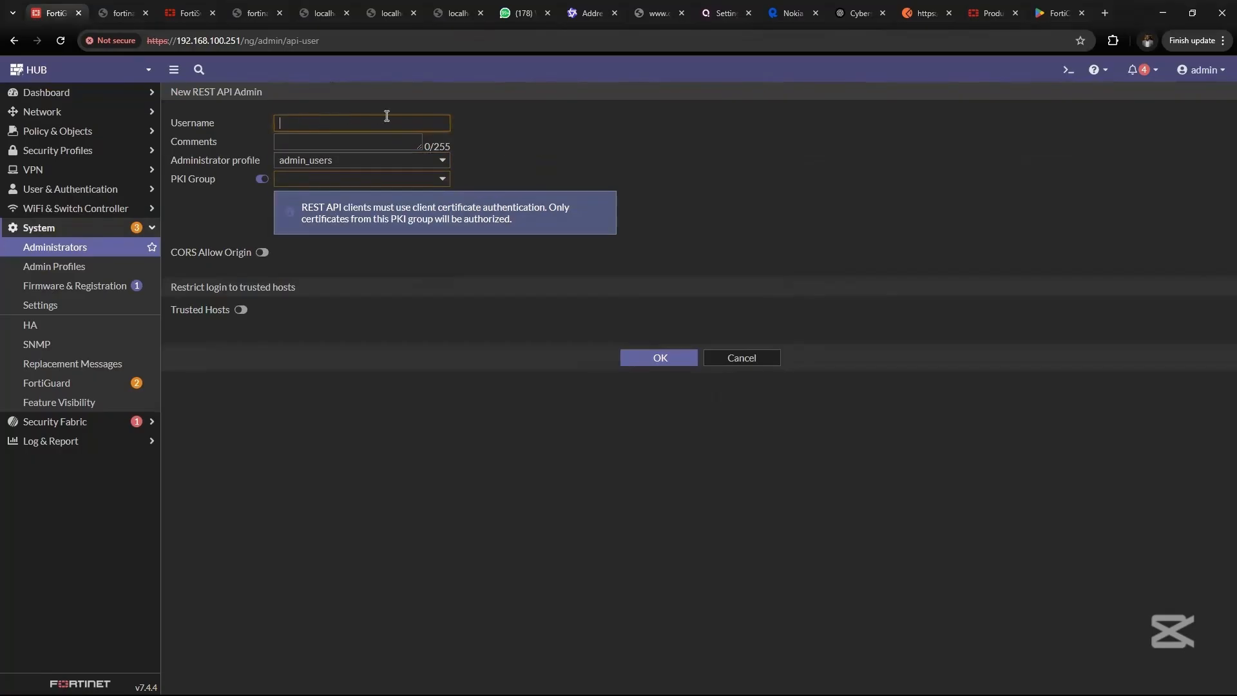
{"action": "mouse_move", "coordinate": [272, 260]}
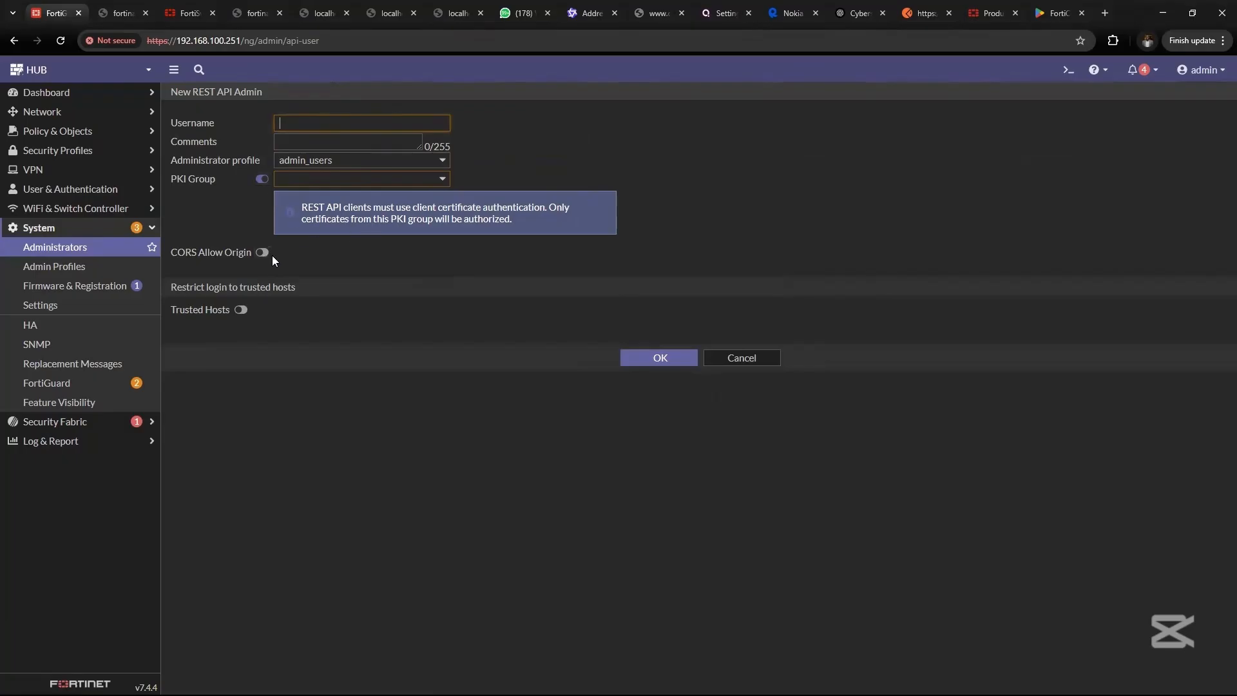
{"action": "mouse_move", "coordinate": [485, 259]}
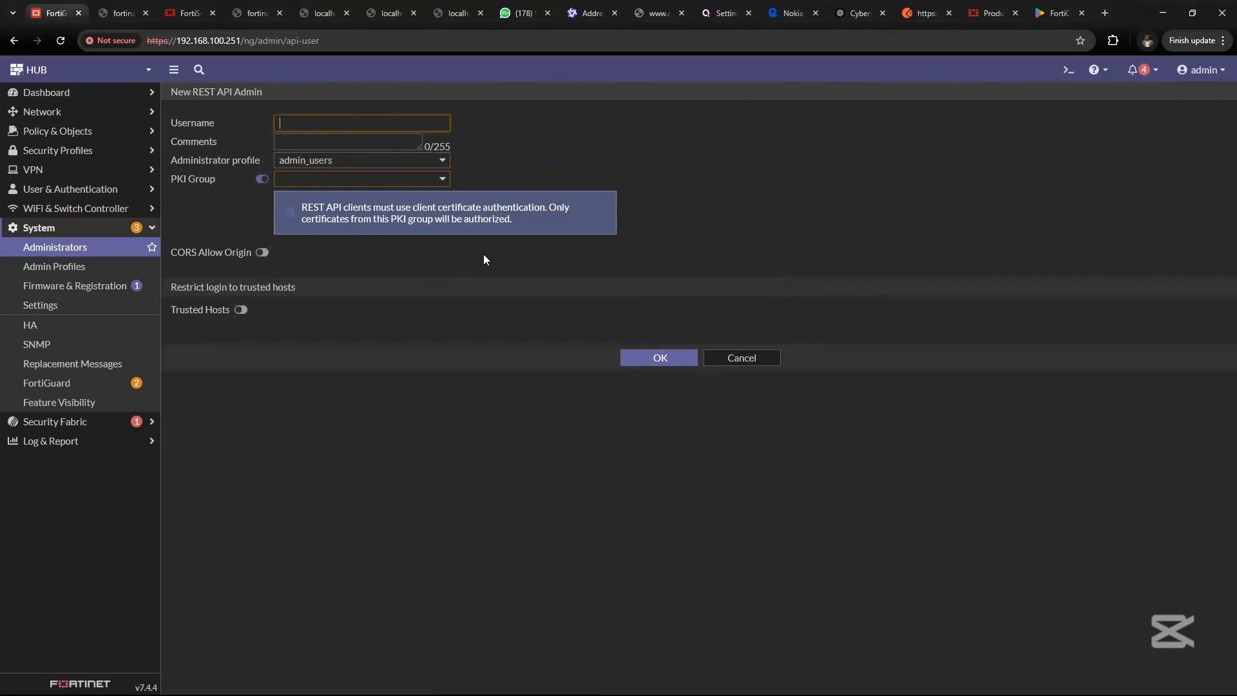
{"action": "mouse_move", "coordinate": [293, 217]}
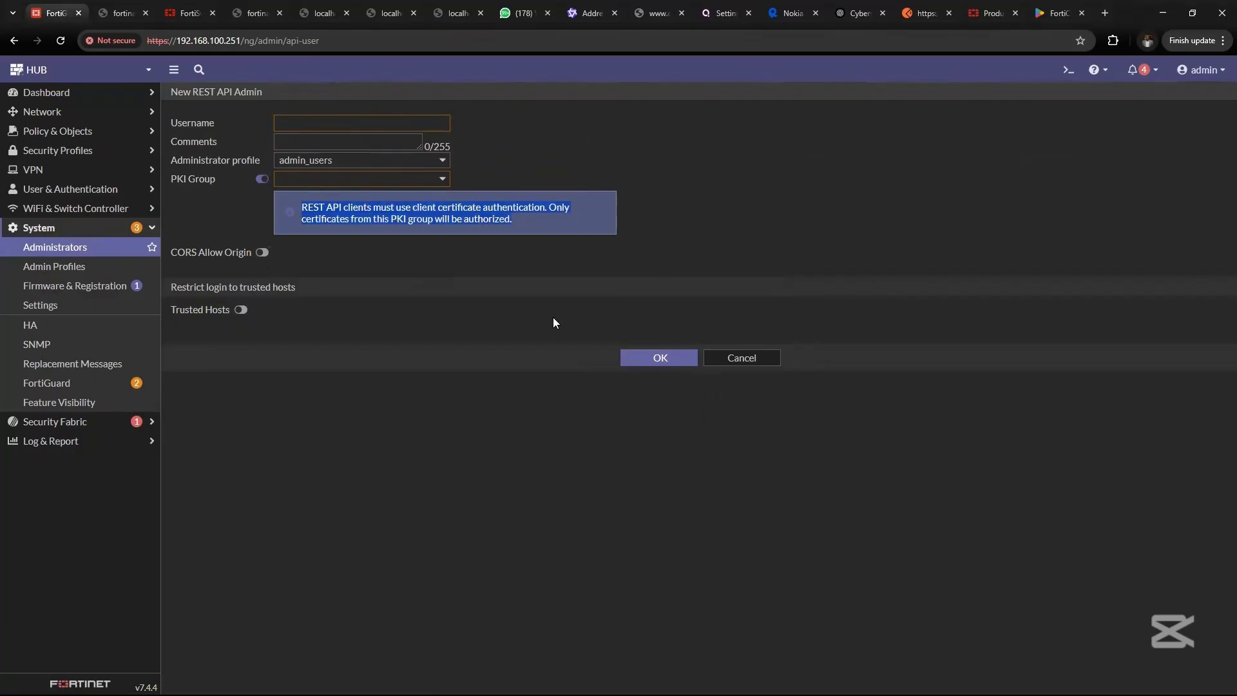
{"action": "left_click", "coordinate": [658, 357]}
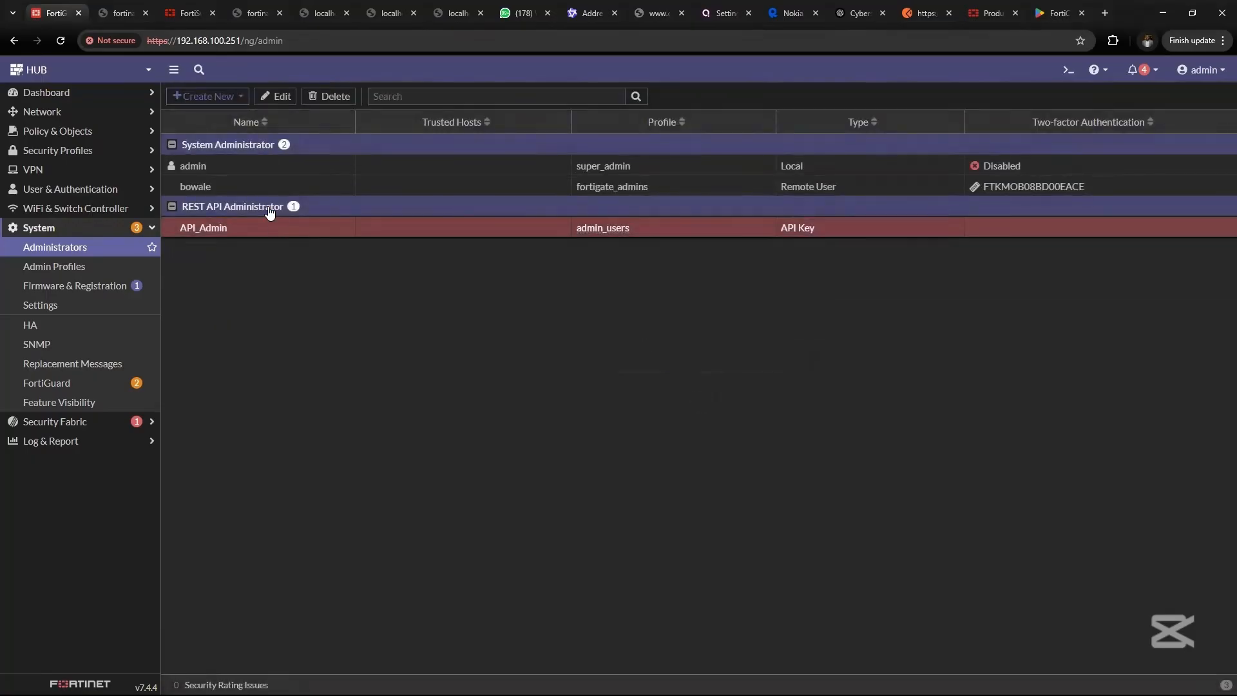
- Regenerate a new API key for the API_Admin REST API administrator
{"action": "double_click", "coordinate": [202, 227]}
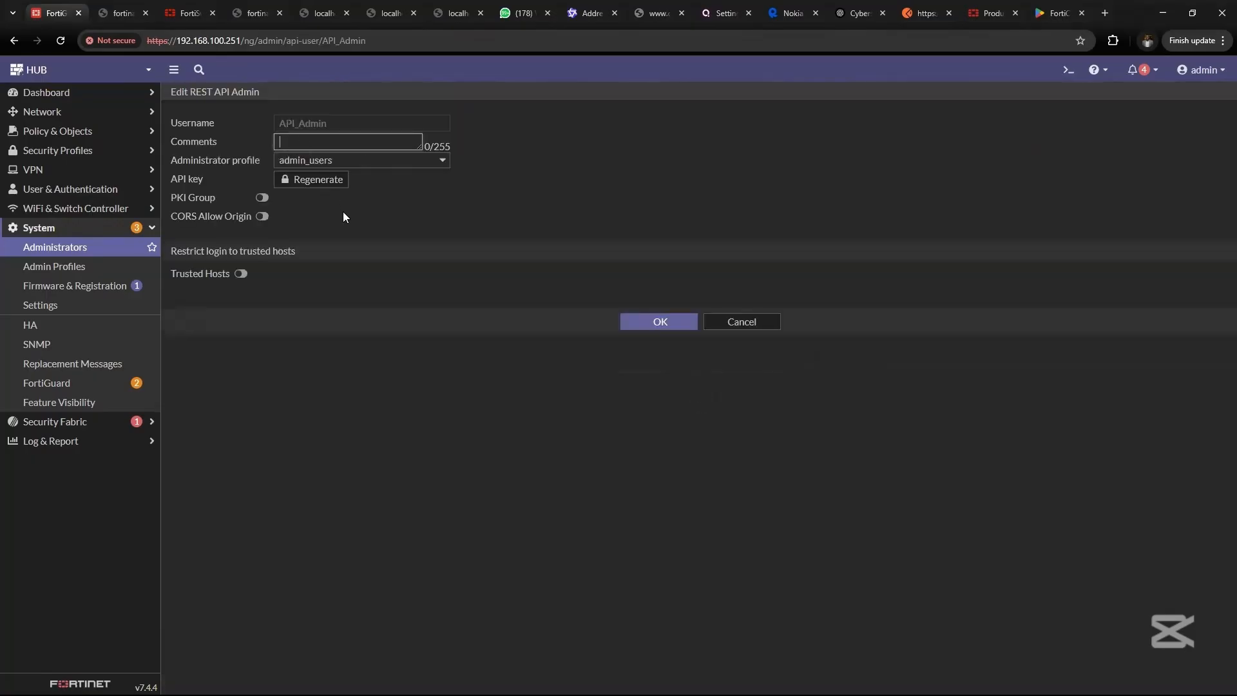
{"action": "left_click", "coordinate": [312, 179]}
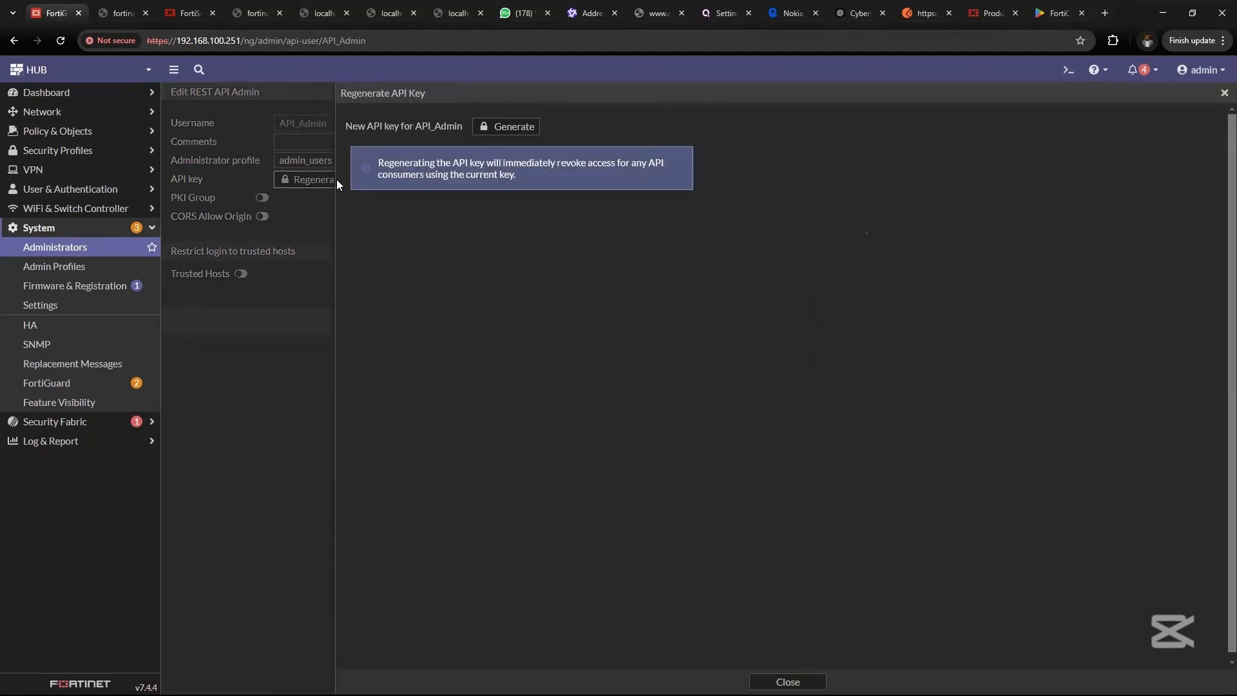
{"action": "left_click", "coordinate": [507, 126]}
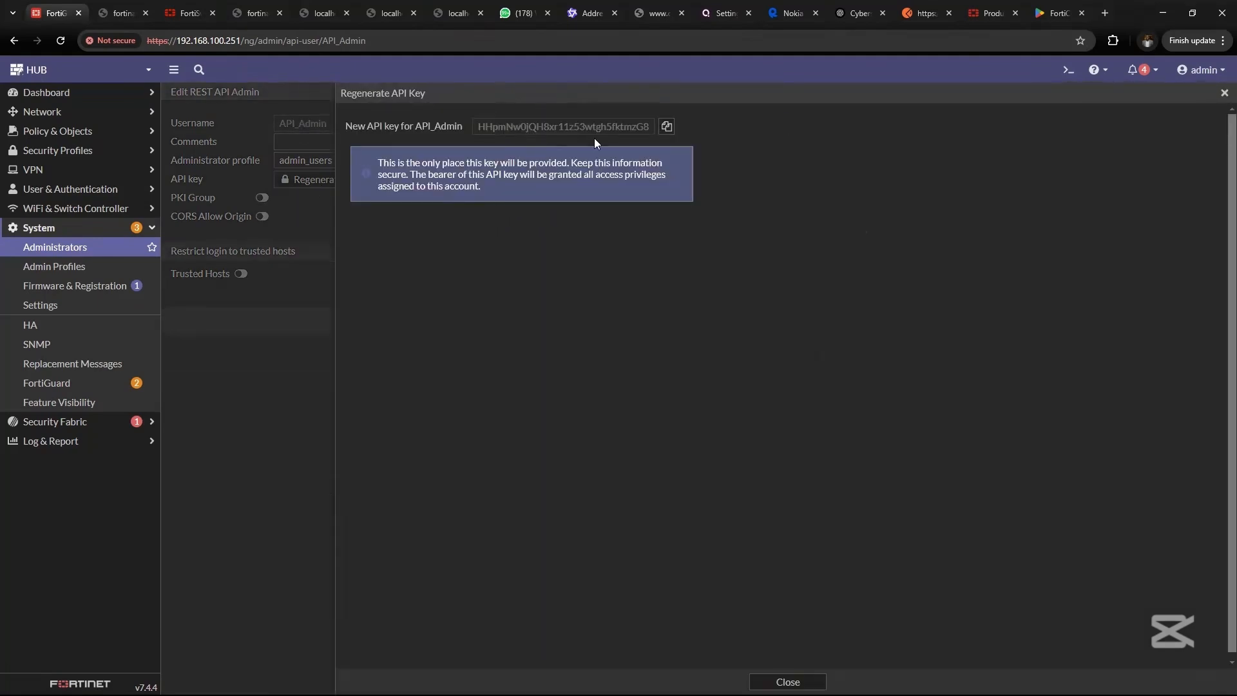
{"action": "left_click", "coordinate": [785, 682]}
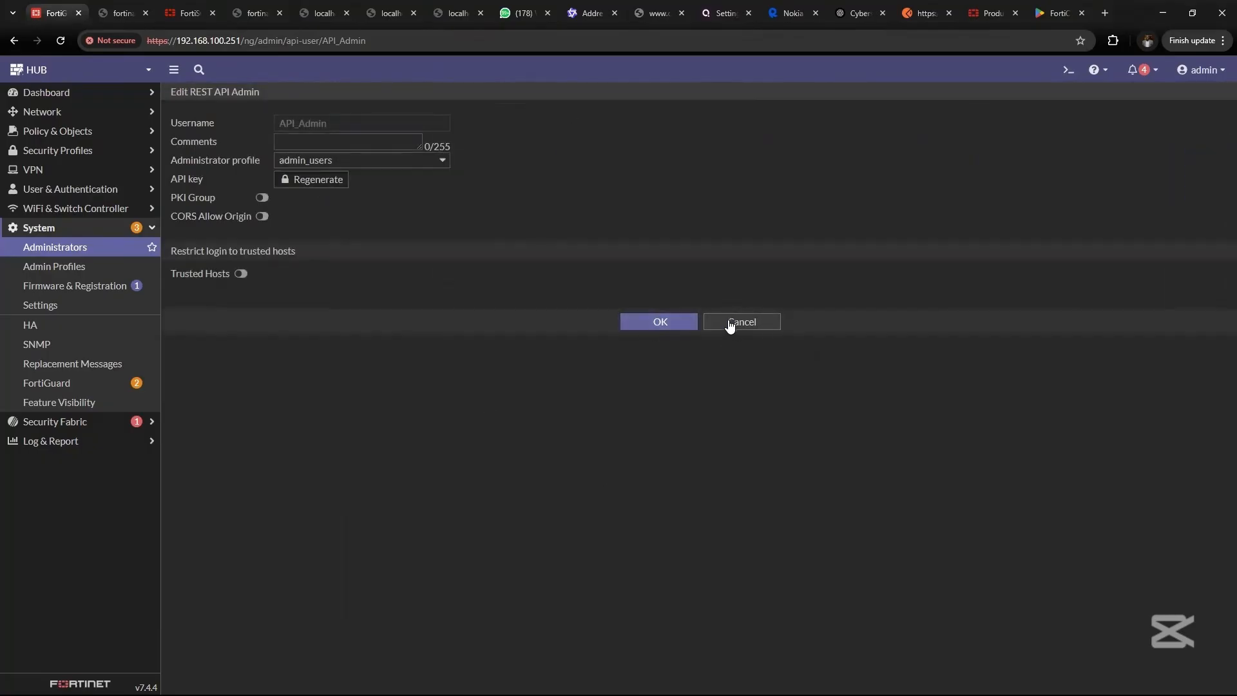
{"action": "left_click", "coordinate": [740, 322]}
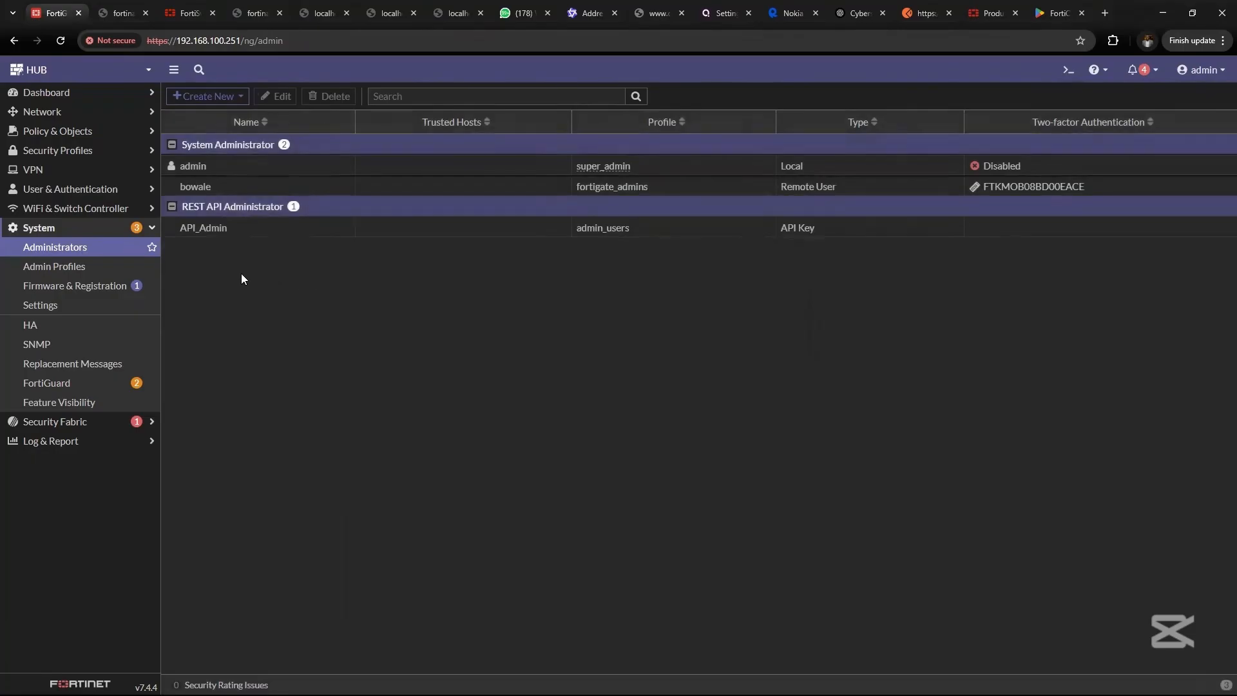
{"action": "mouse_move", "coordinate": [96, 237]}
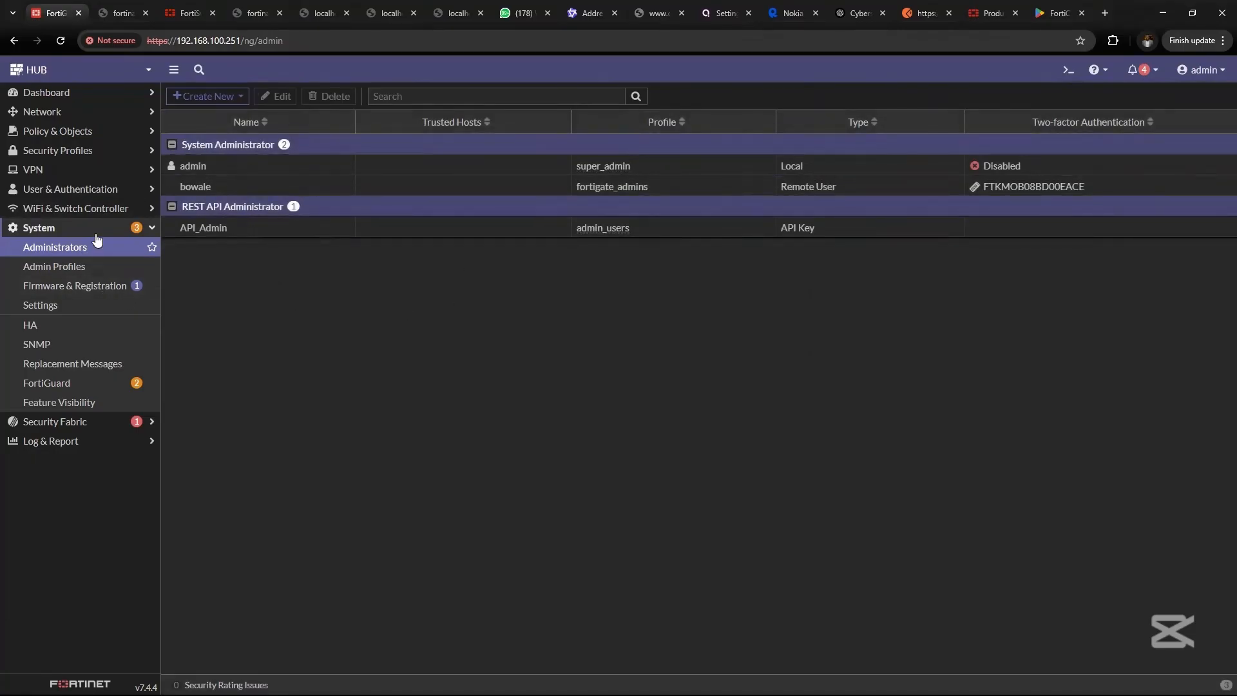
- Leave FortiGate and bring up the FortiNAC network inventory
{"action": "left_click", "coordinate": [38, 228]}
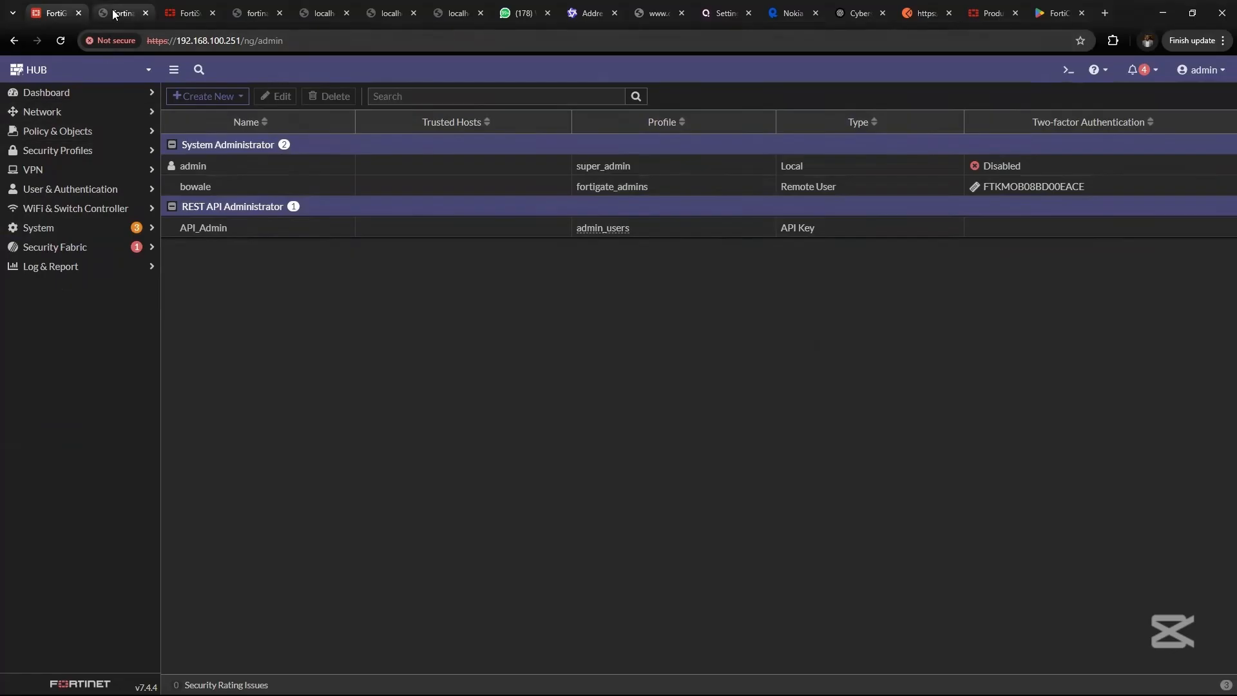
{"action": "left_click", "coordinate": [119, 12]}
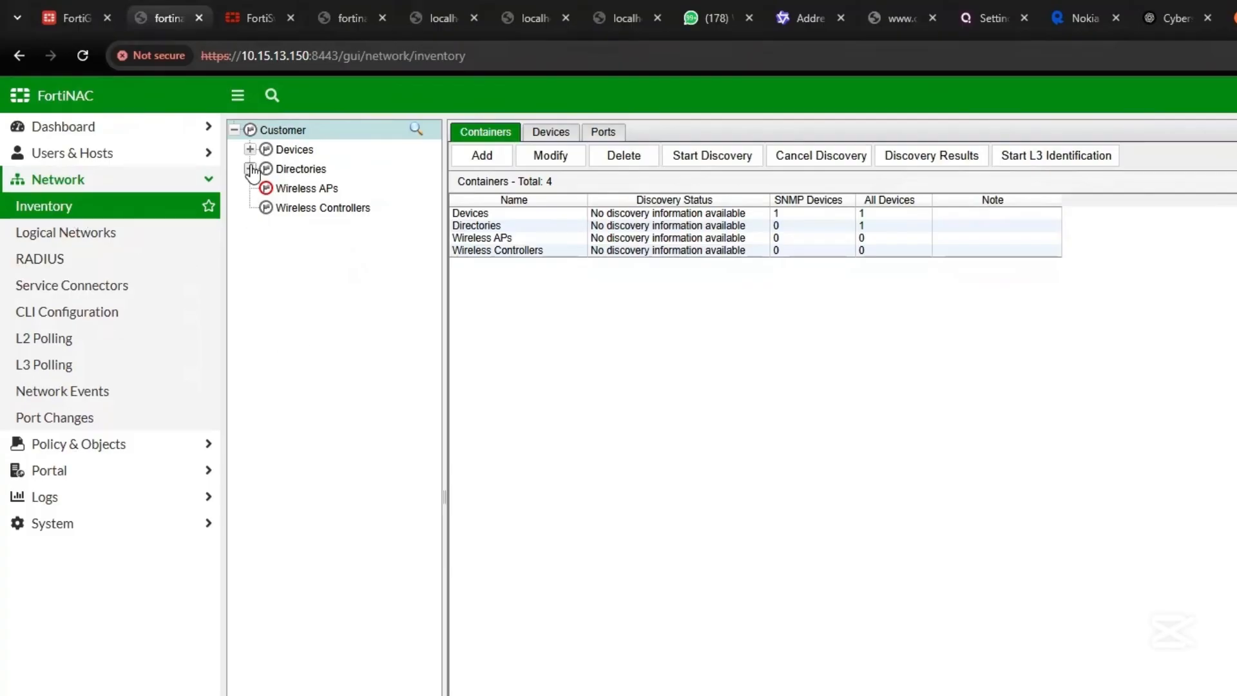
- Select the Wireless APs container and start the Add Device dialog
{"action": "left_click", "coordinate": [306, 207]}
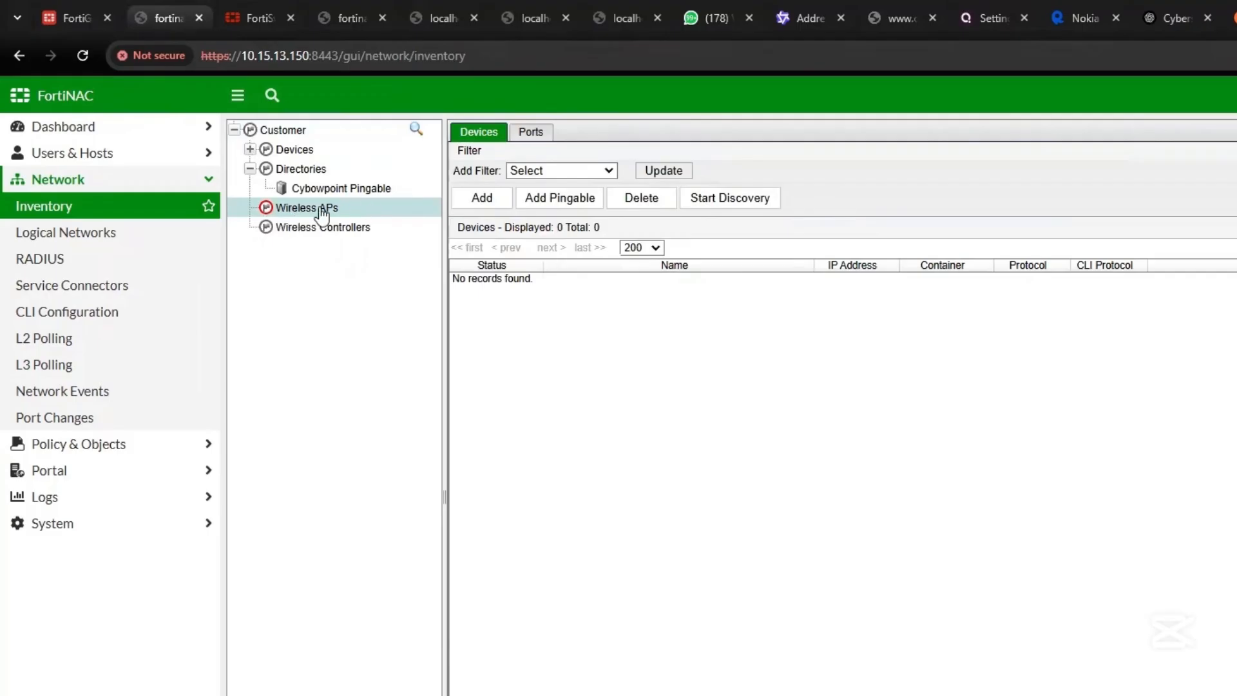
{"action": "mouse_move", "coordinate": [481, 198]}
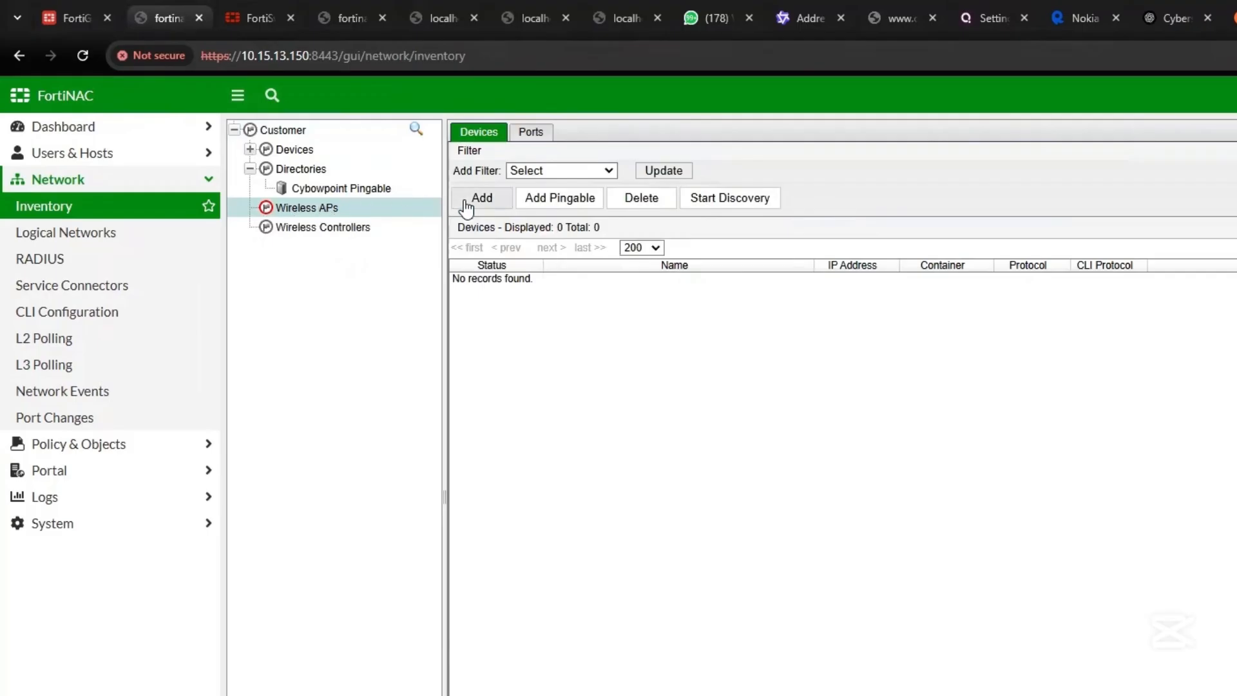
{"action": "left_click", "coordinate": [481, 197]}
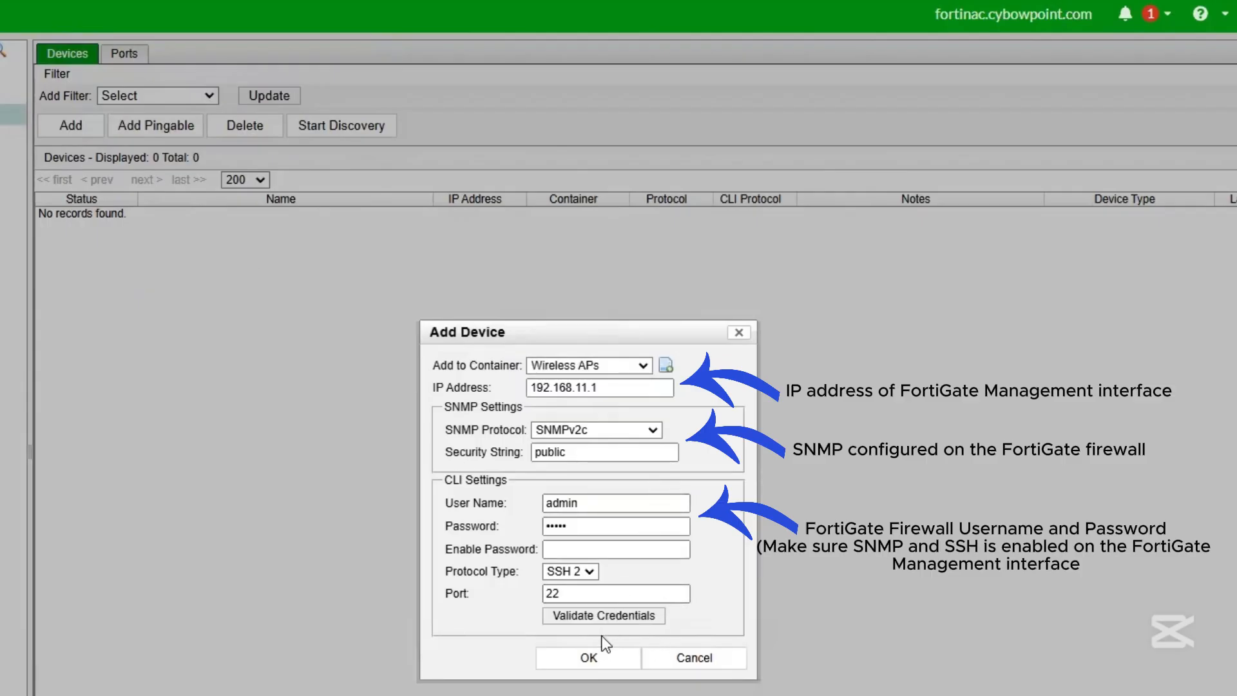
- Validate the SNMP and SSH credentials and save the FortiGate at 192.168.11.1 as device HUB
{"action": "left_click", "coordinate": [603, 615]}
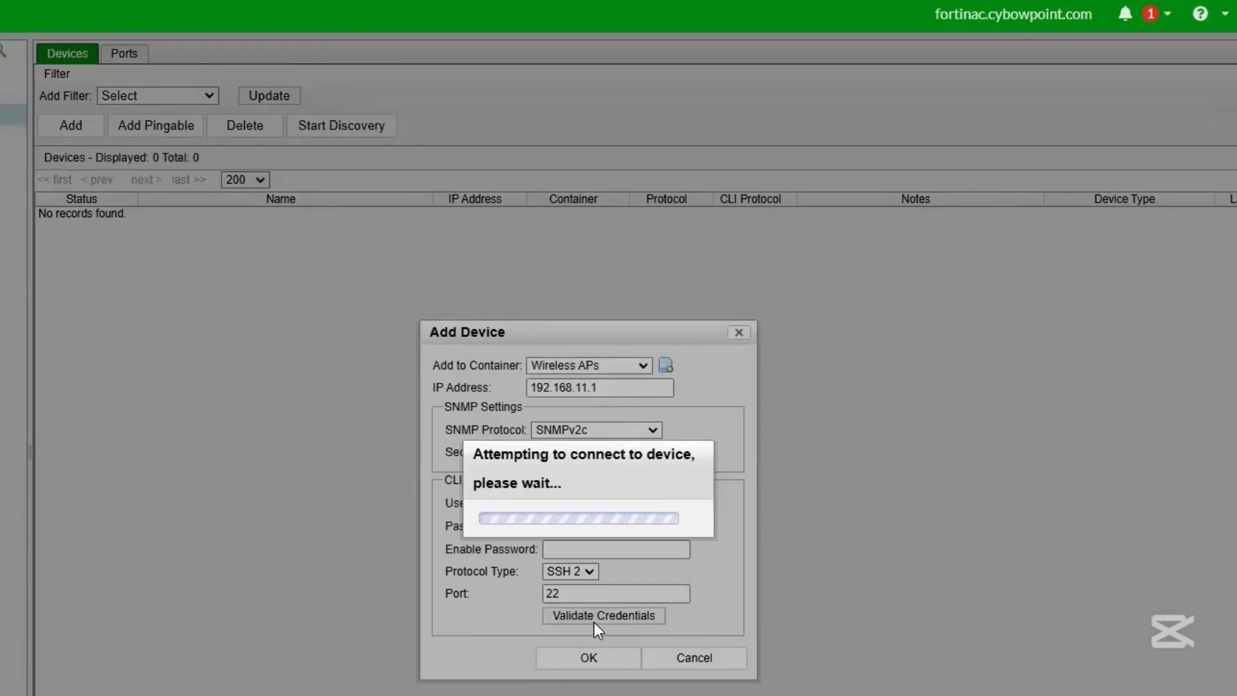
{"action": "left_click", "coordinate": [603, 616]}
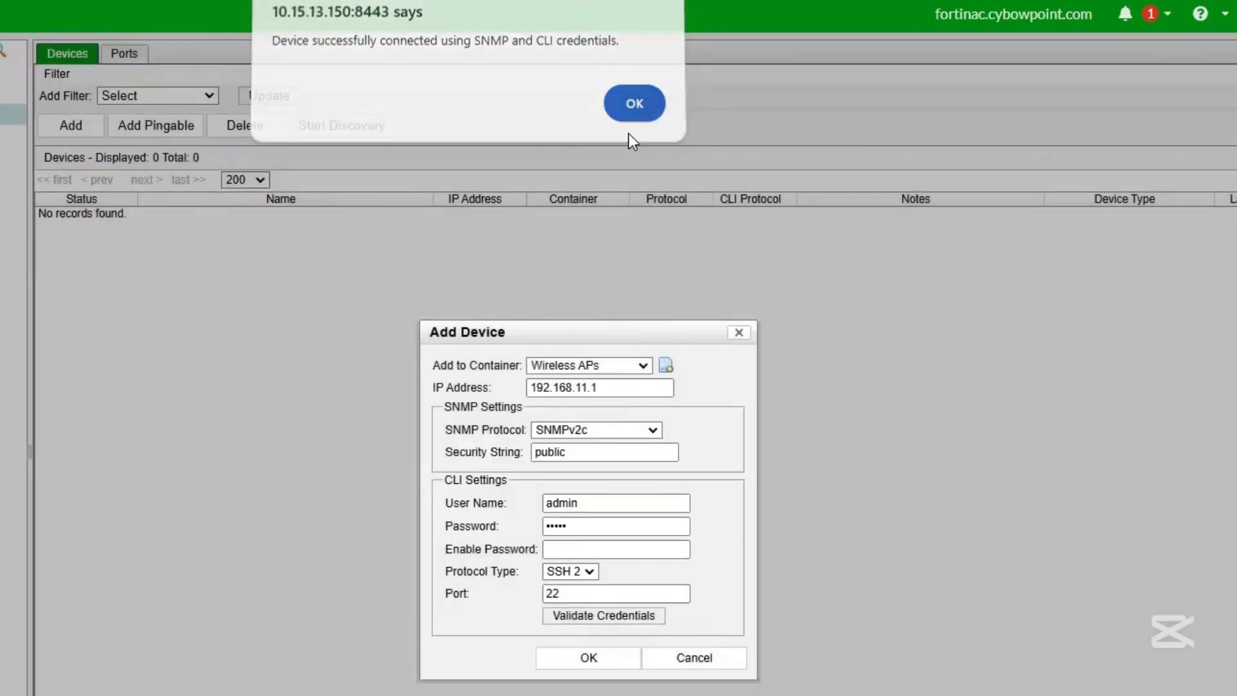
{"action": "left_click", "coordinate": [633, 103]}
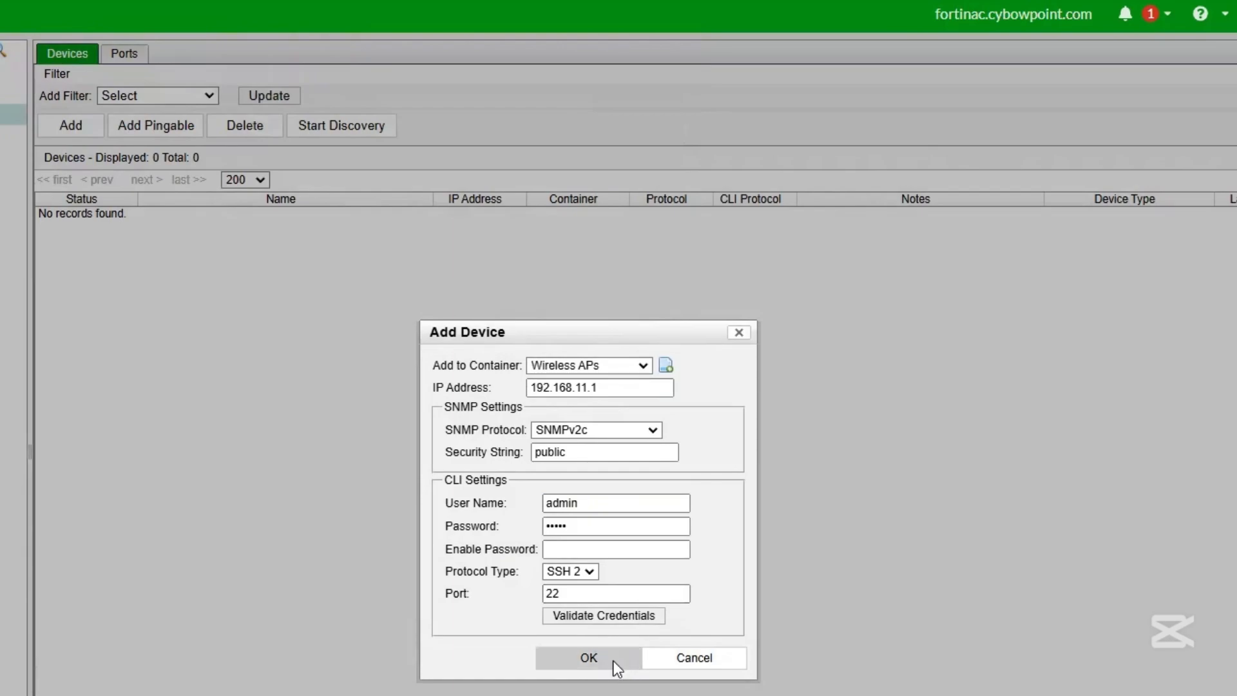
{"action": "left_click", "coordinate": [588, 657]}
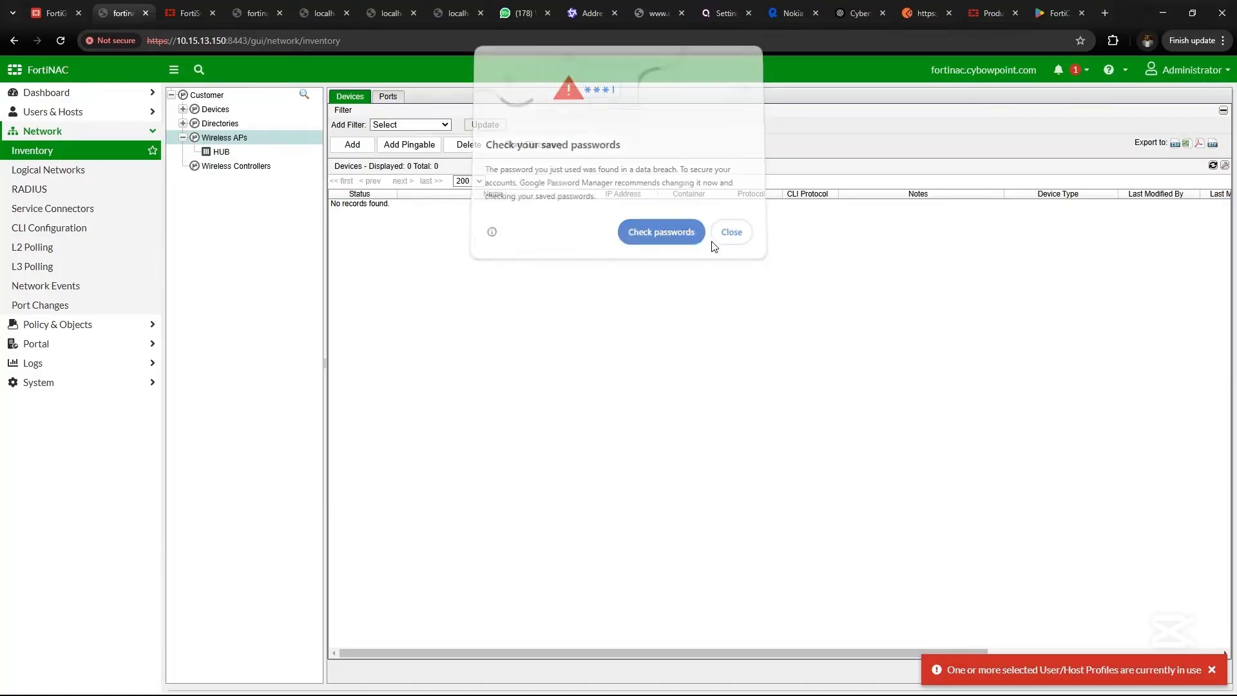
{"action": "left_click", "coordinate": [729, 230]}
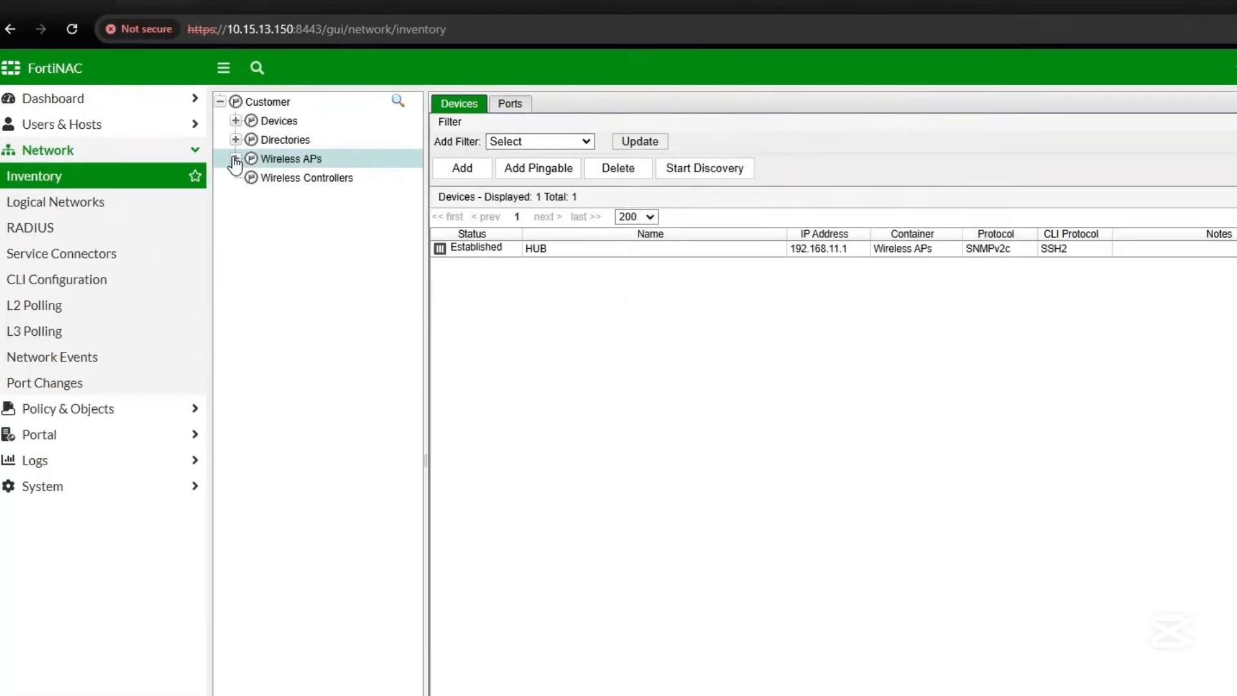
- Show HUB's 26 ports and the access point PU321E5E19006168 nested under it
{"action": "left_click", "coordinate": [235, 158]}
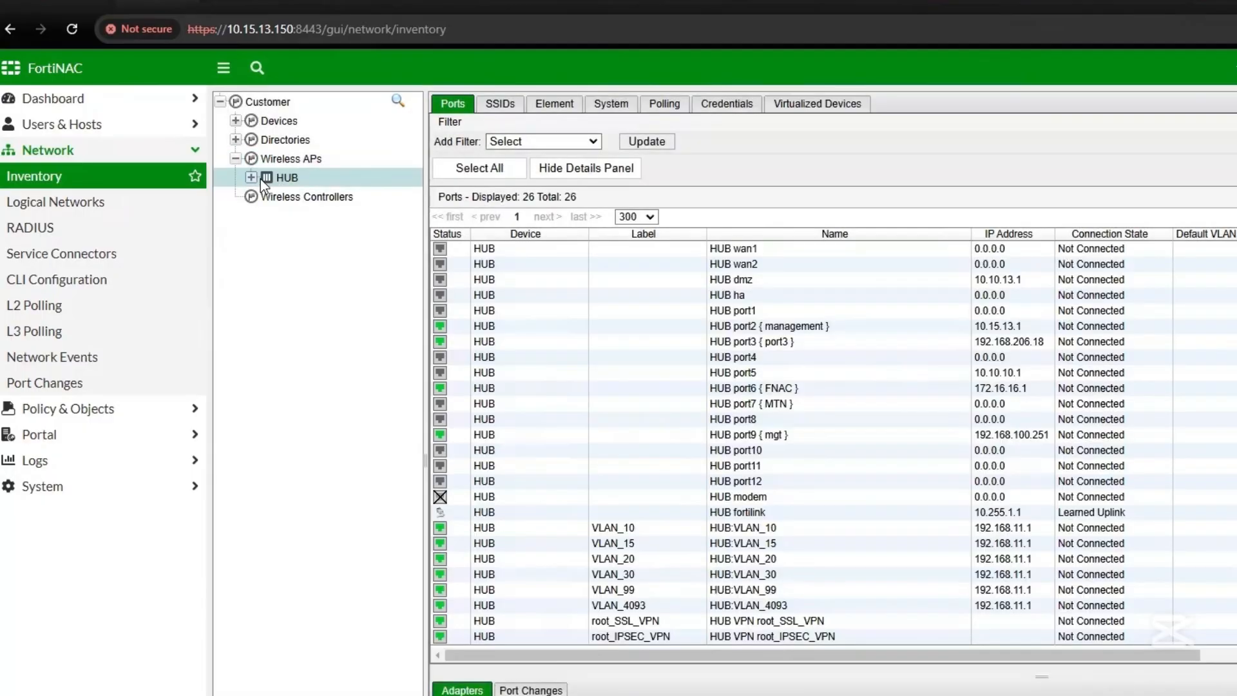
{"action": "left_click", "coordinate": [251, 176]}
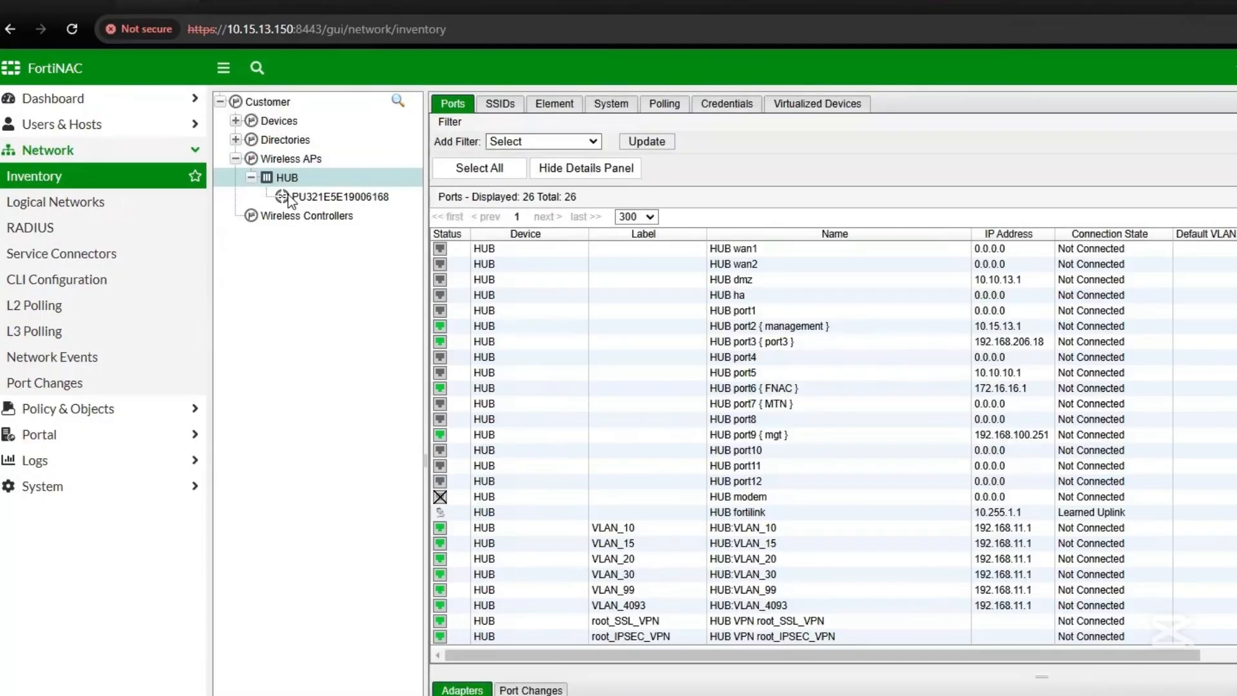